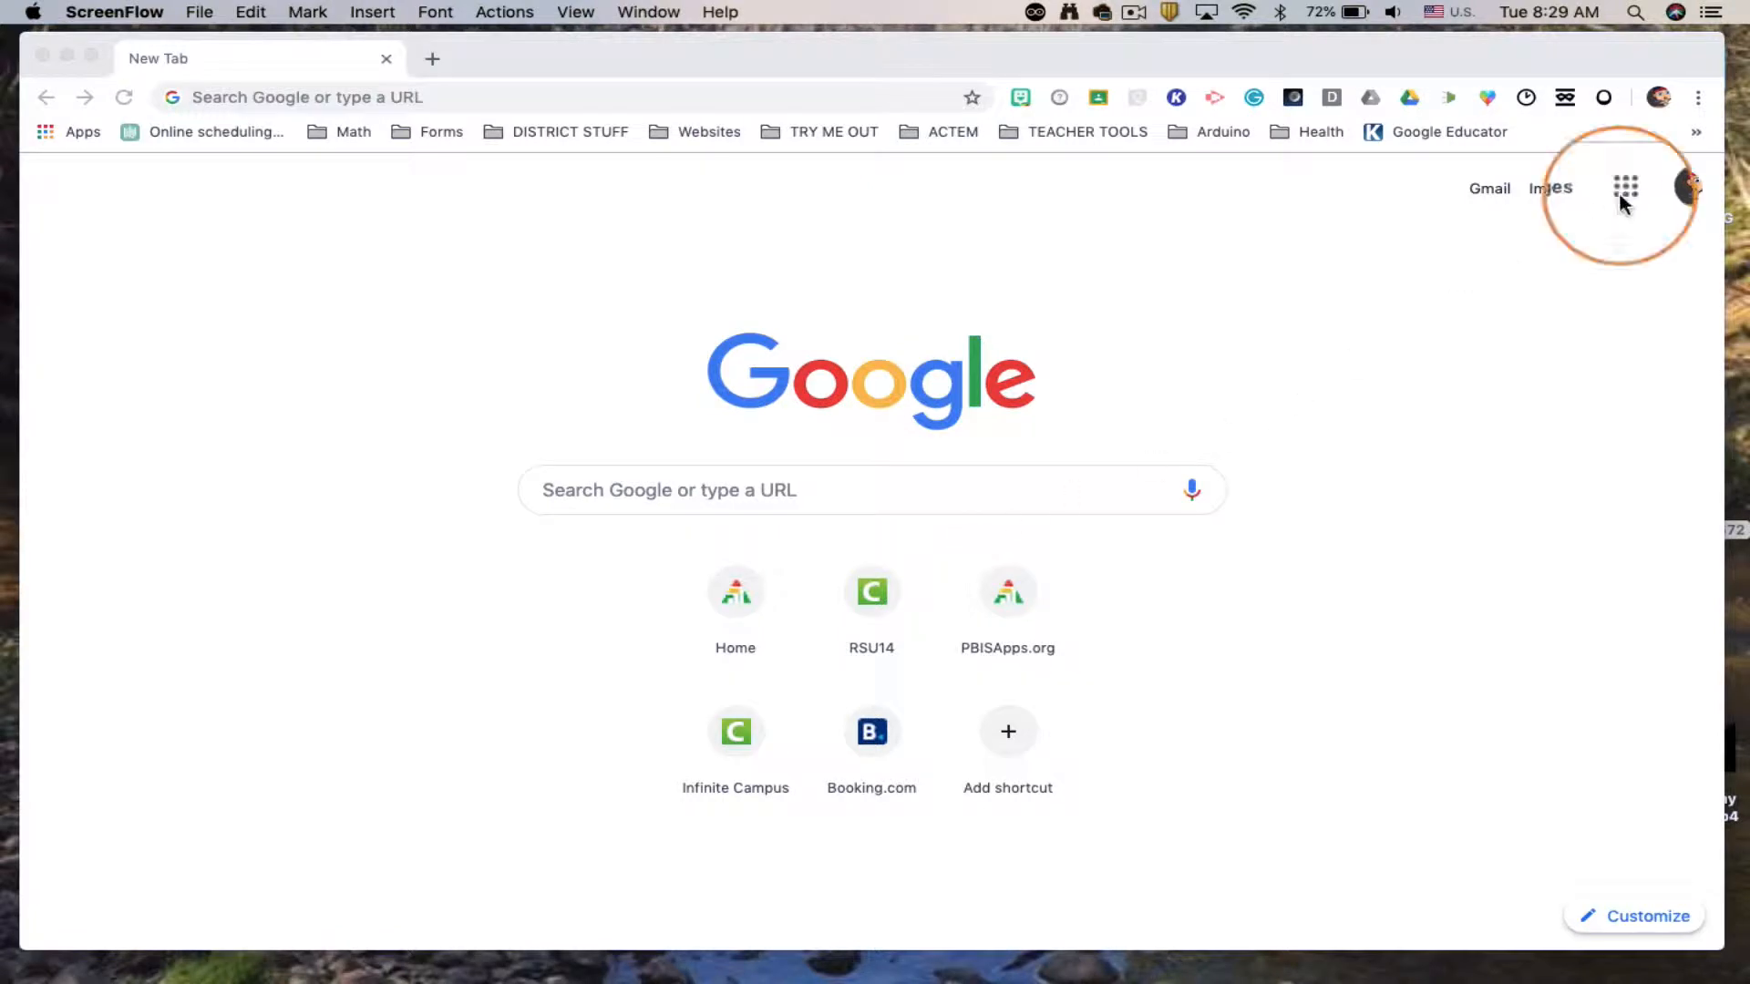
# Go to Google Drive from the new tab page's Google apps launcher
pyautogui.click(1624, 188)
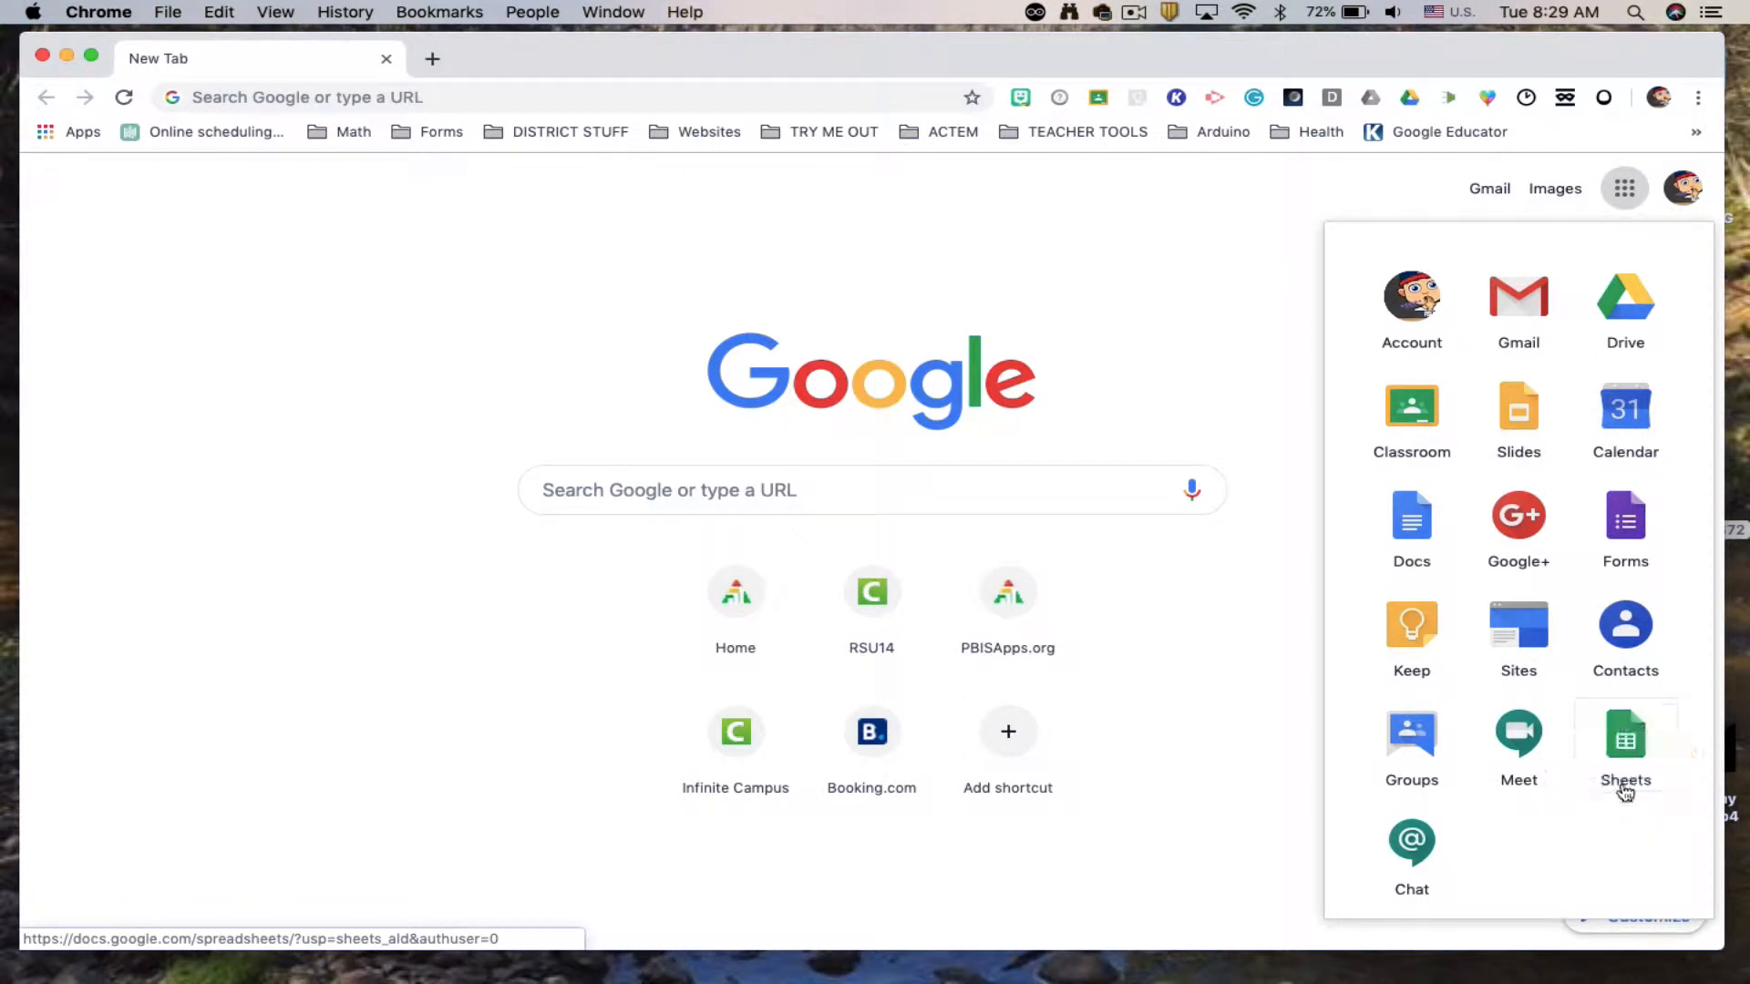
pyautogui.click(1624, 297)
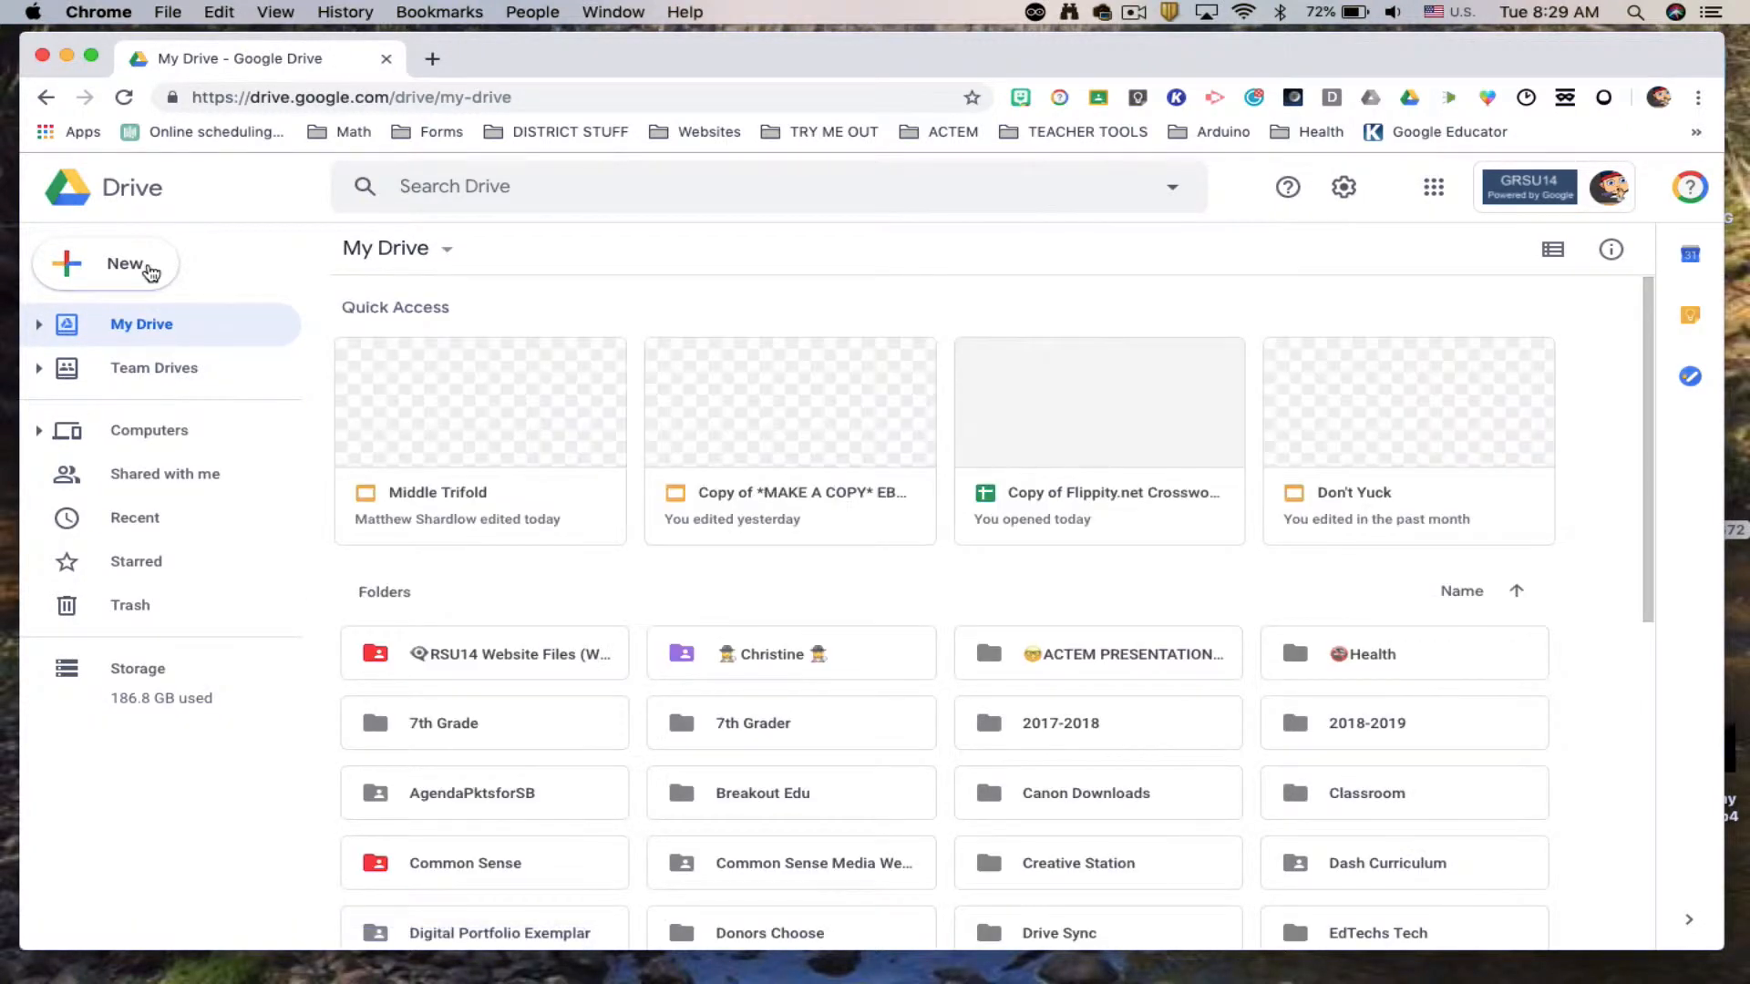
# Create a new blank Google Sheets spreadsheet from Drive's New menu
pyautogui.click(126, 263)
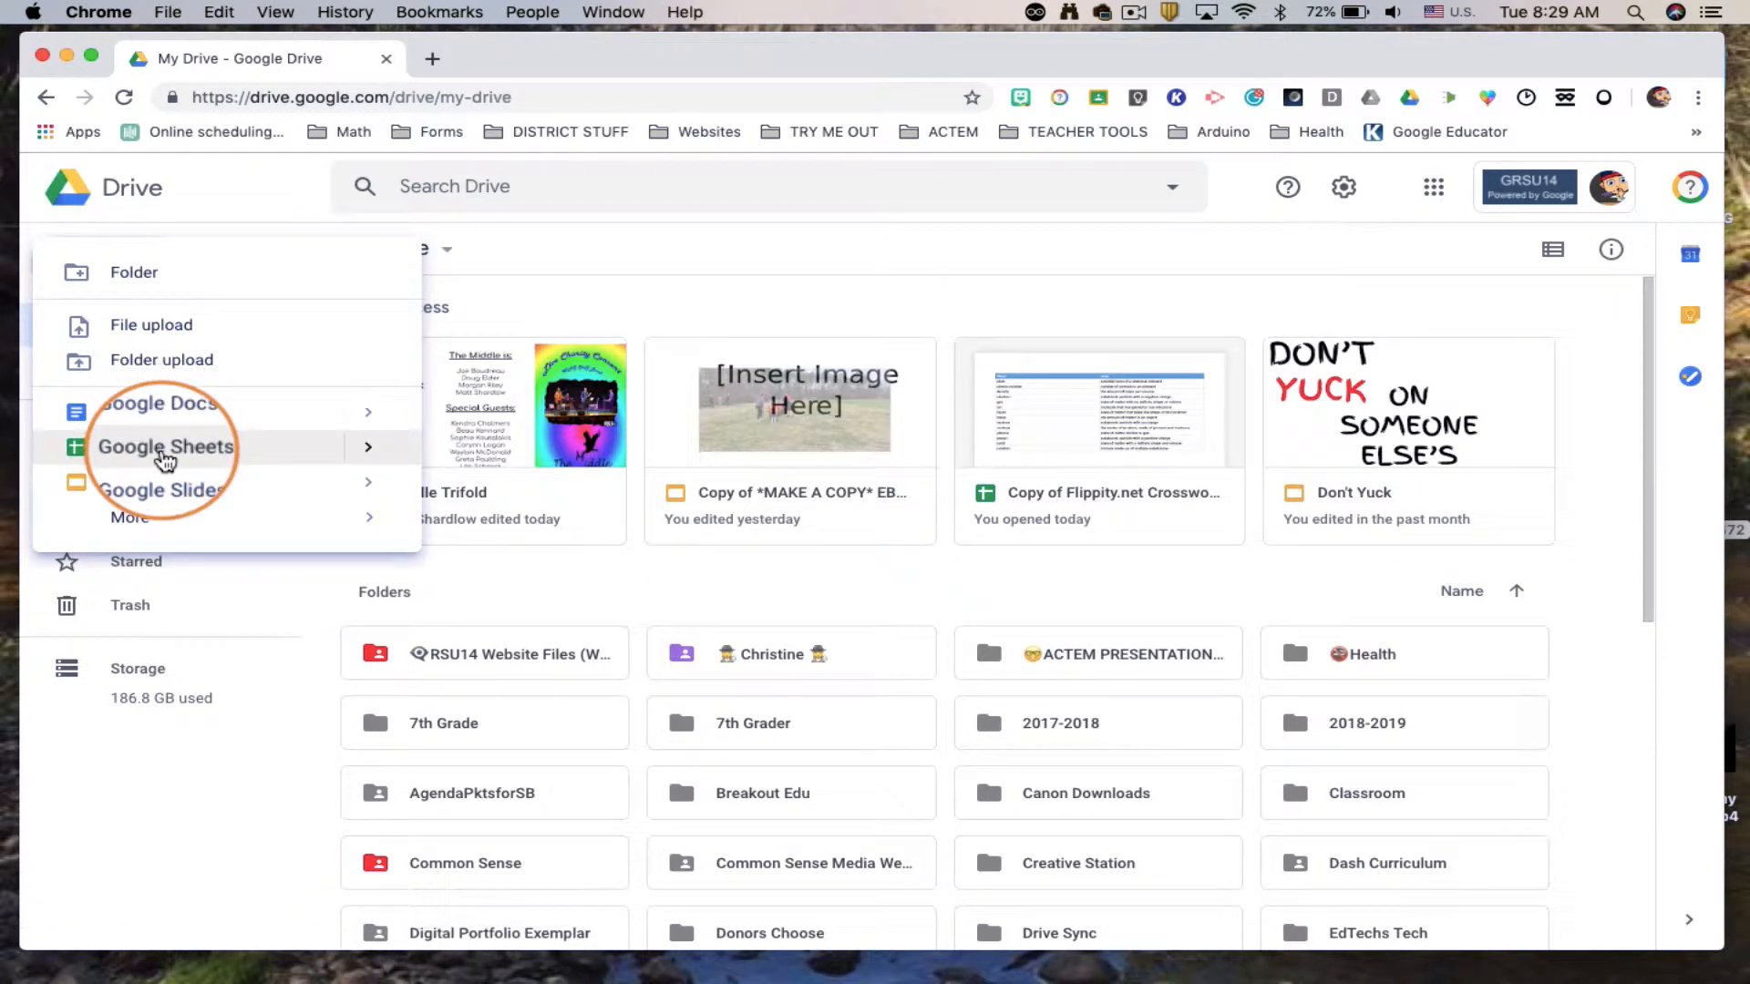
pyautogui.click(166, 446)
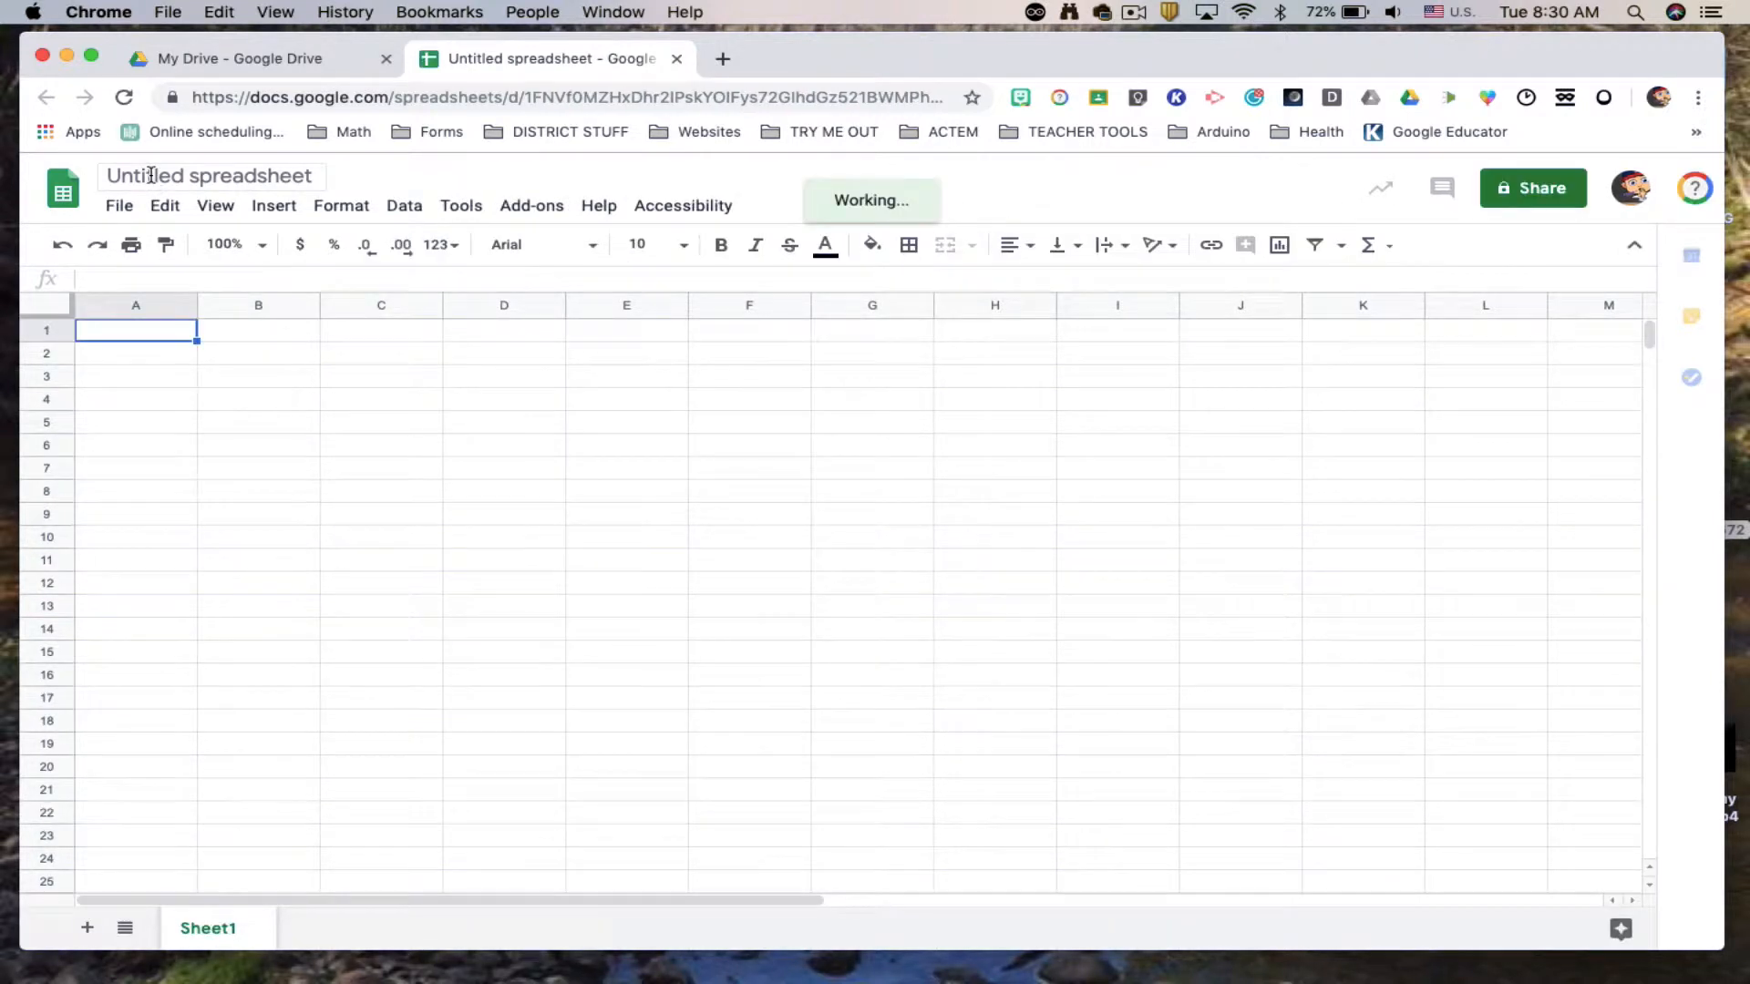
# Rename the untitled spreadsheet to 'ALWAYS NAME YOUR FILES'
pyautogui.click(209, 175)
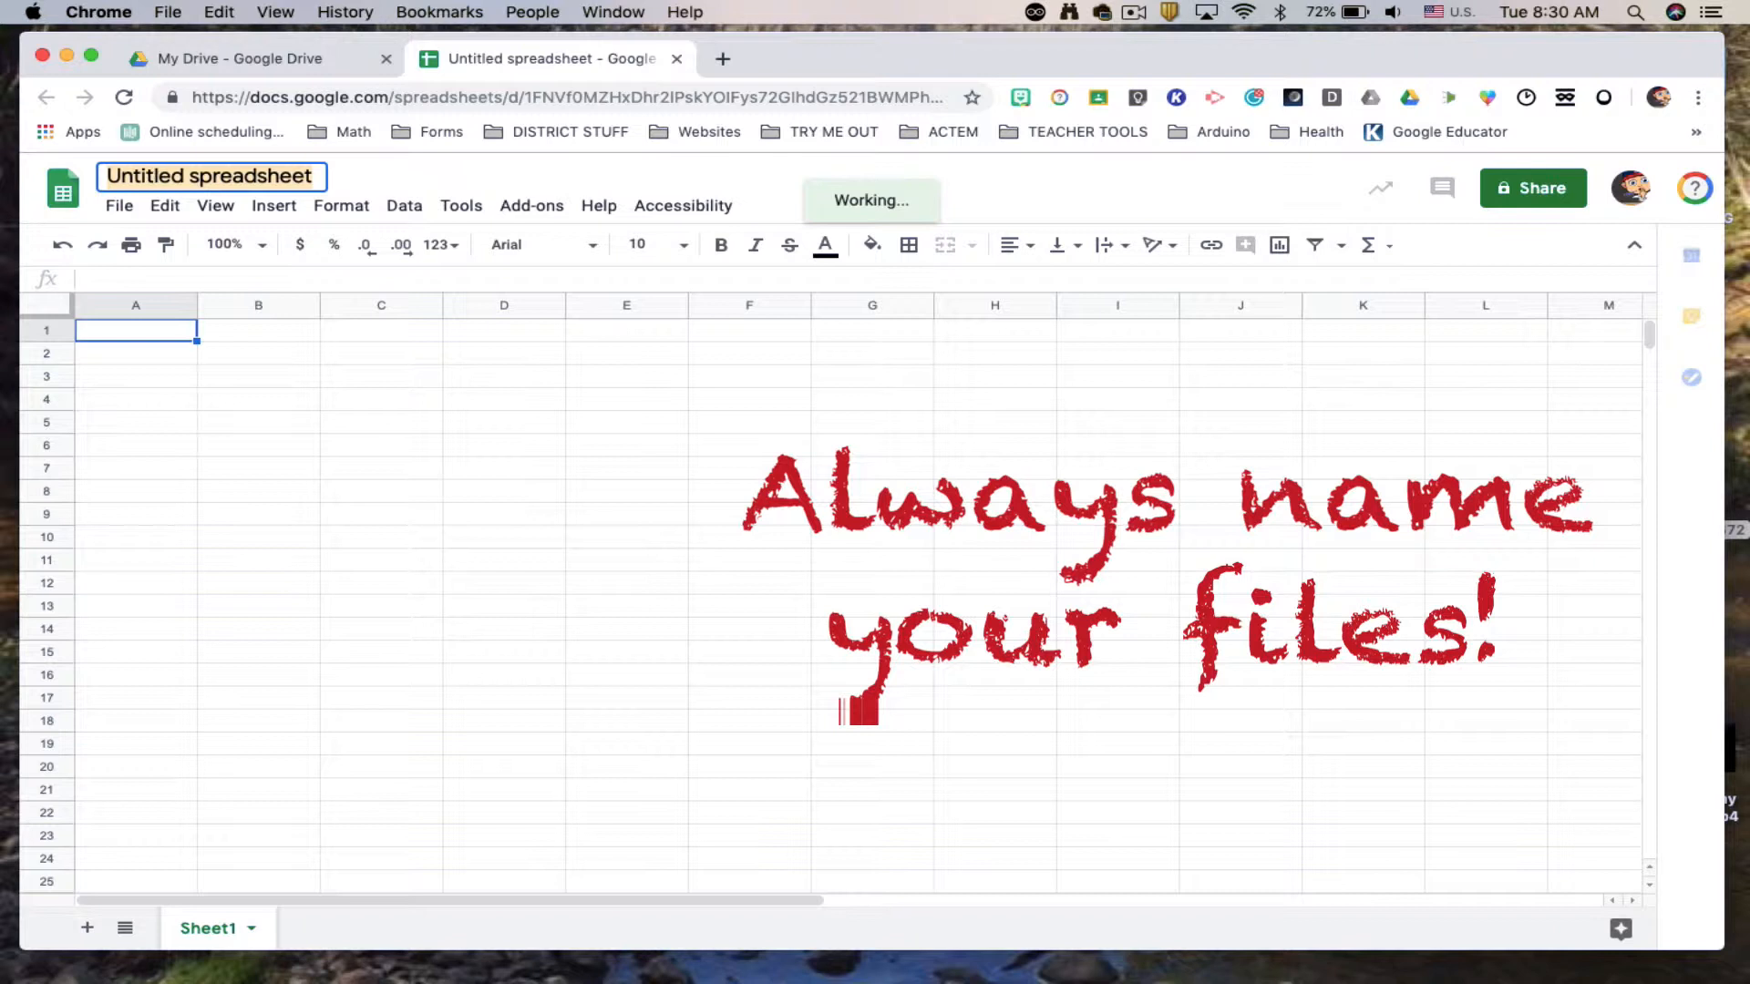
pyautogui.write('ALWAYS NAME YOUR')
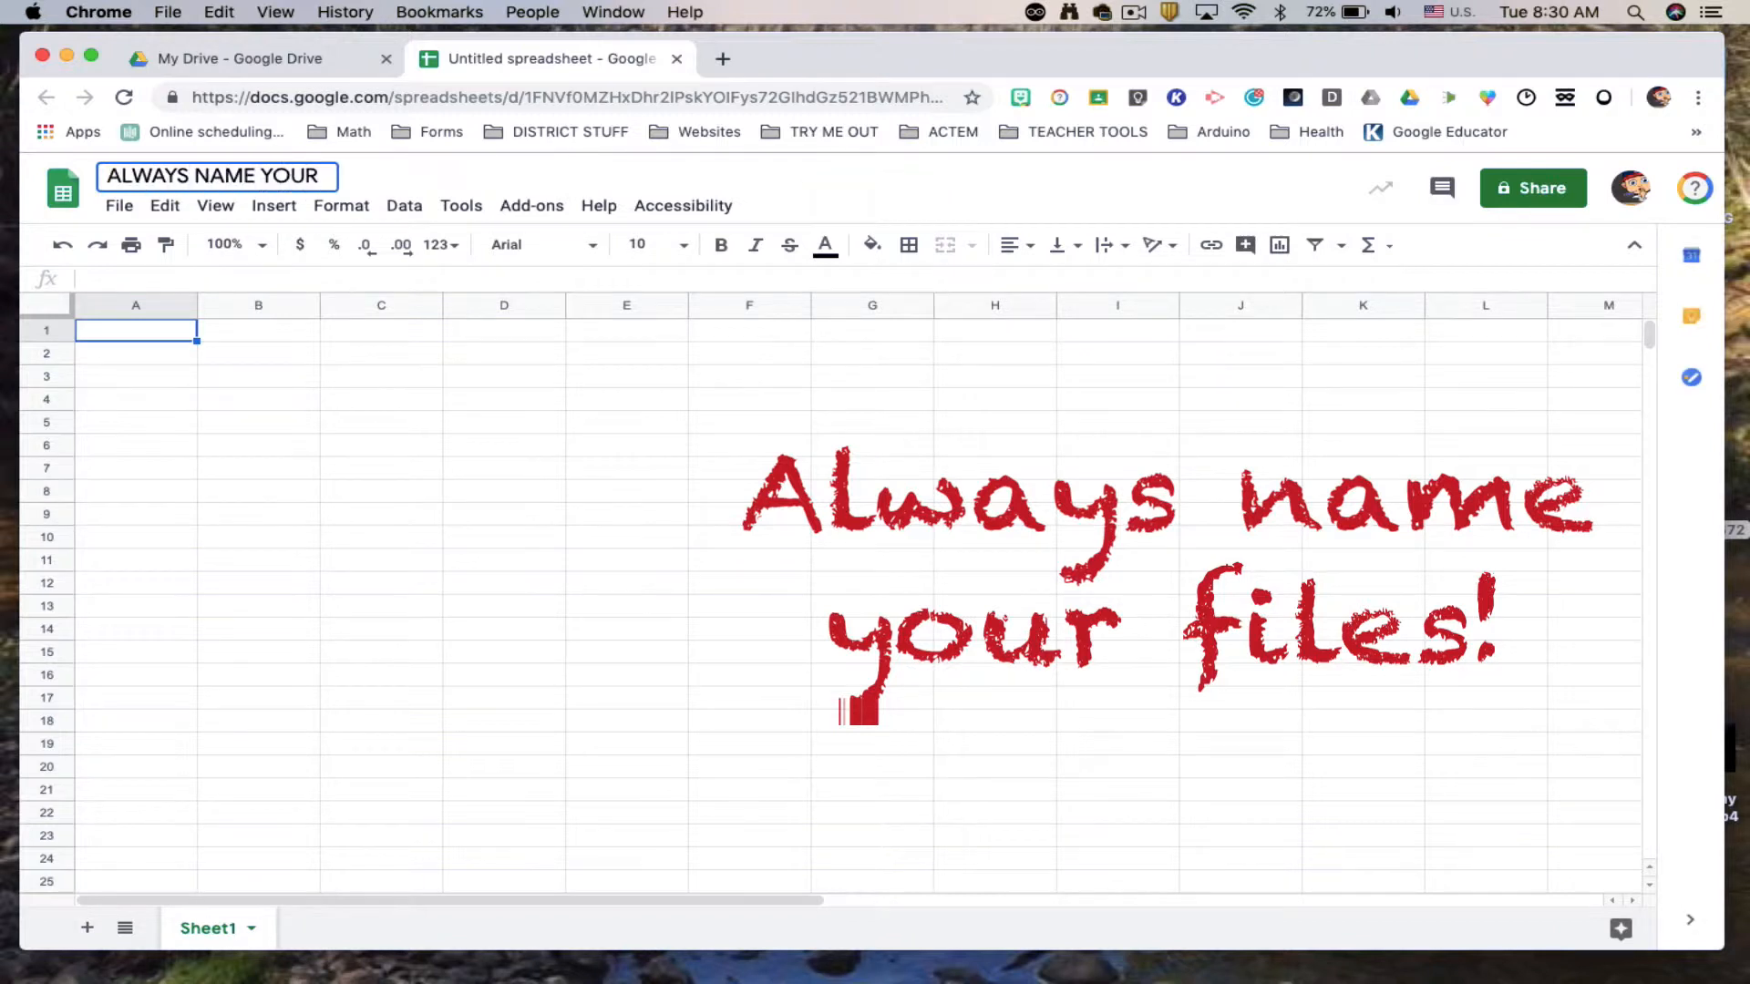
pyautogui.write('FILES')
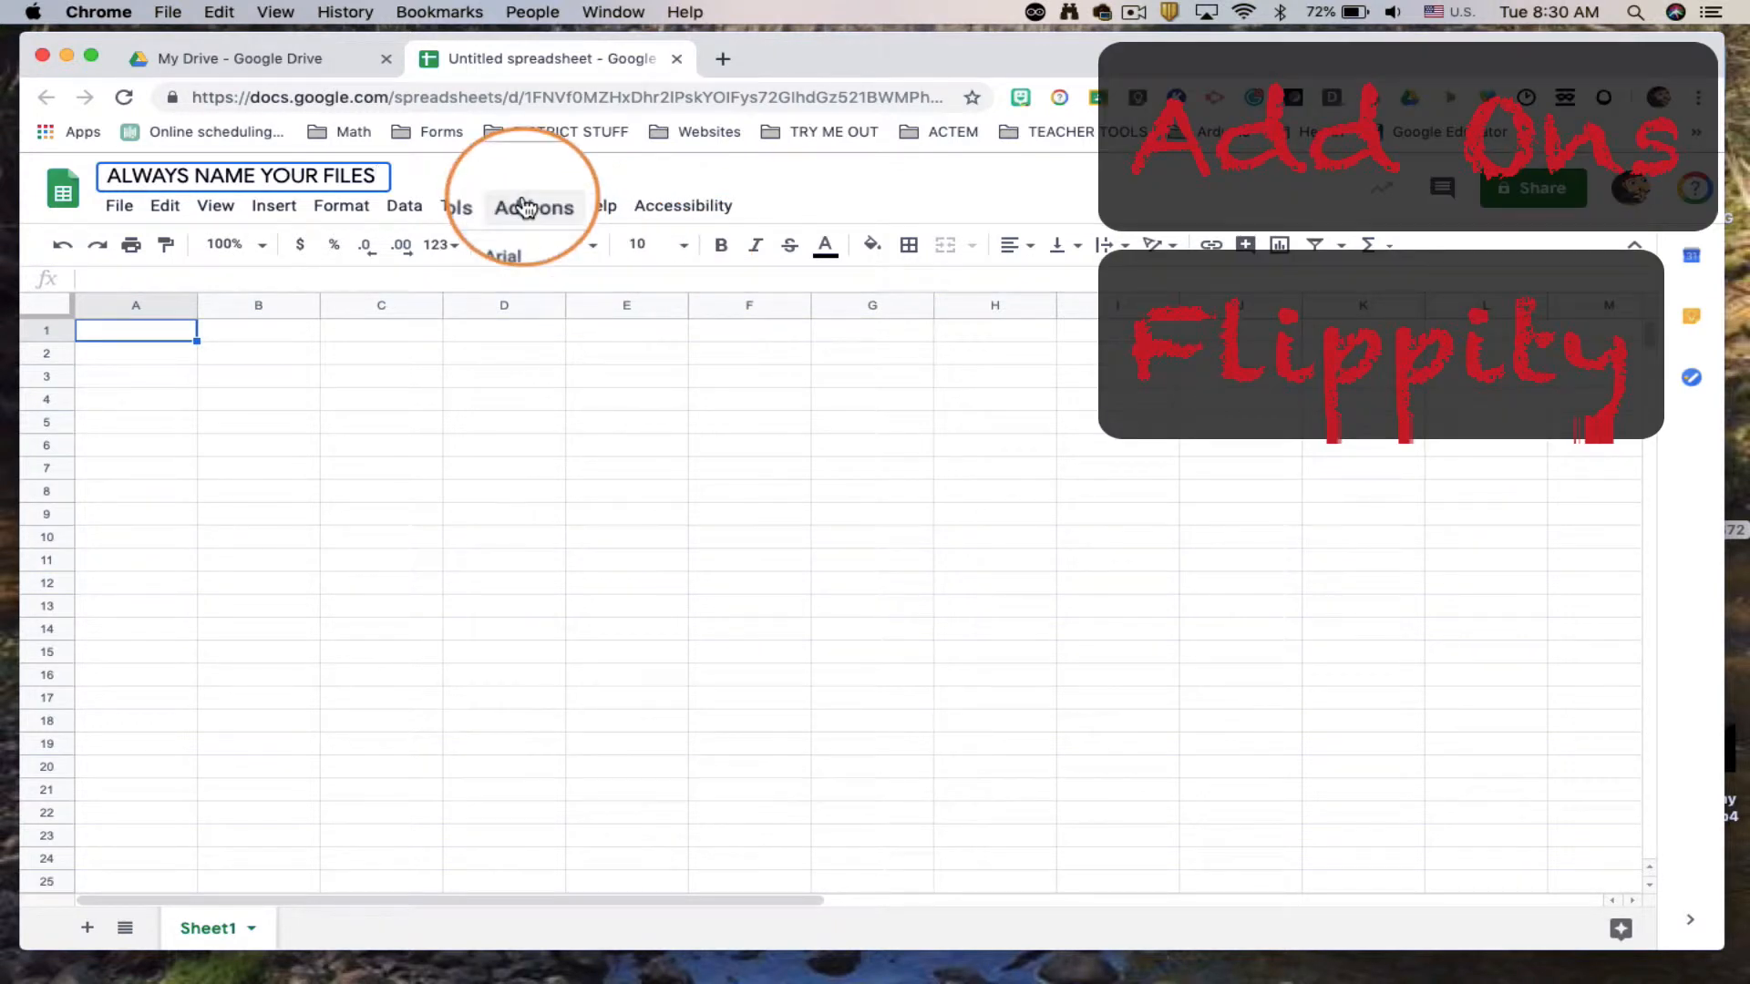
# Use the Flippity Crossword template, filling a Demo sheet of words and clues
pyautogui.click(531, 206)
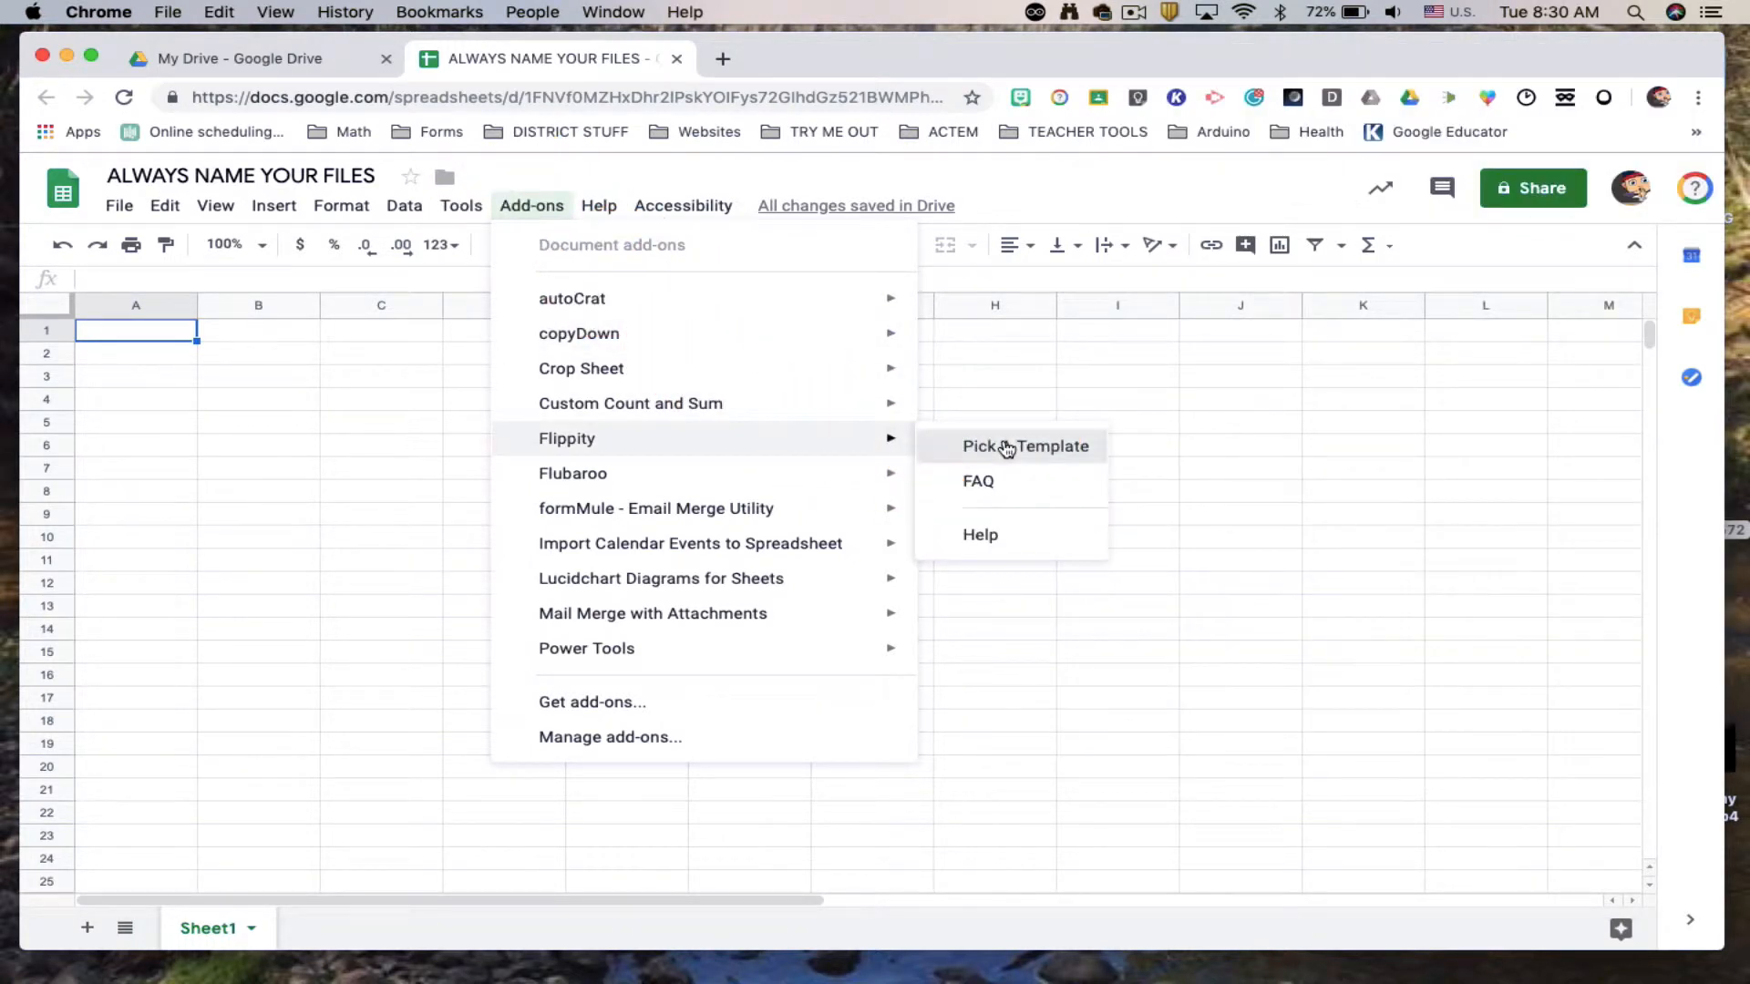
pyautogui.click(1022, 444)
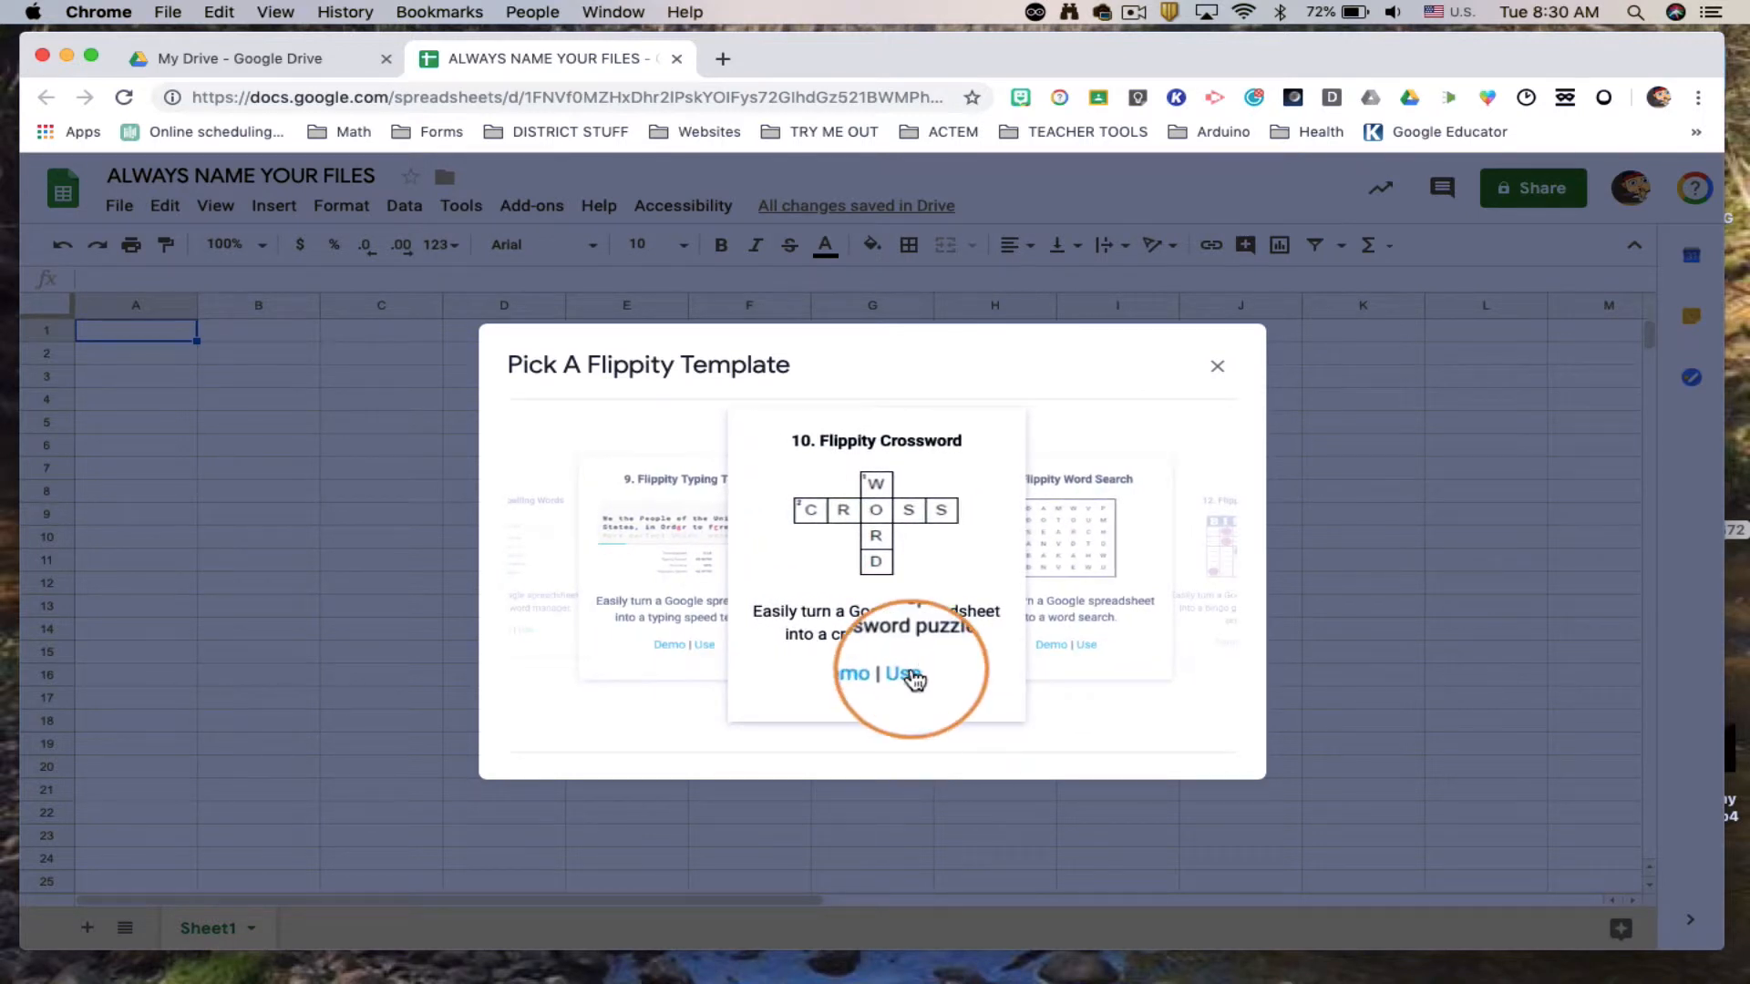
pyautogui.click(899, 672)
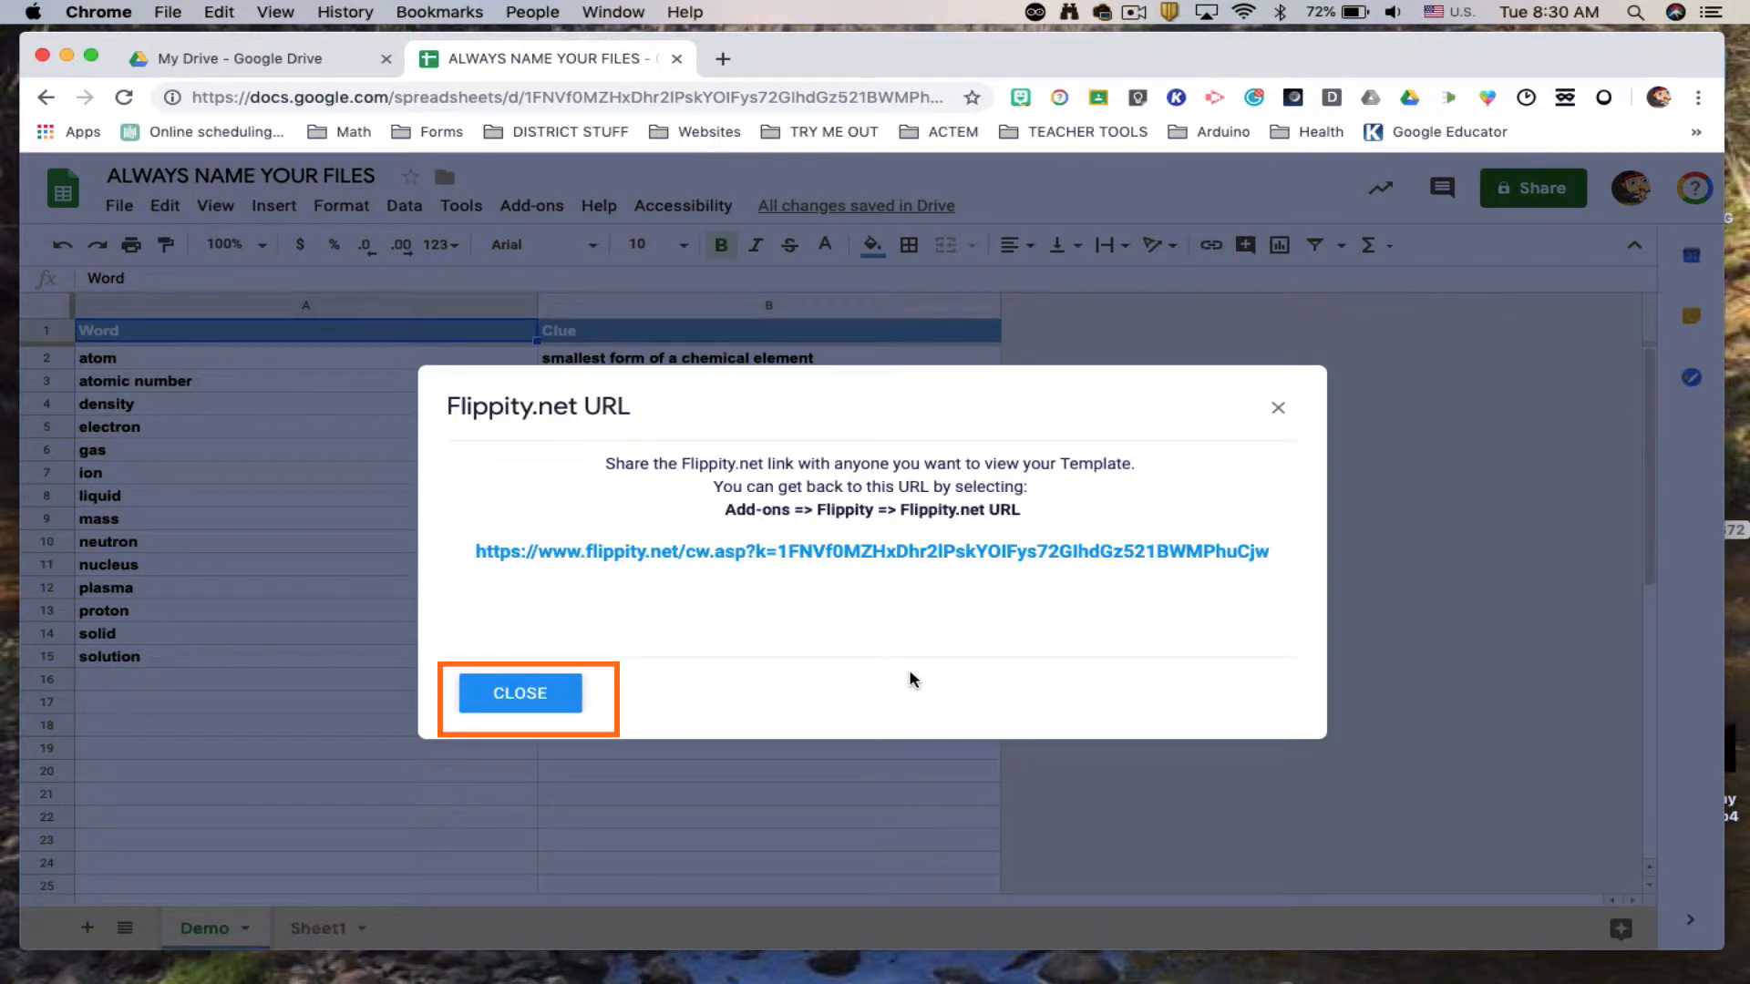
pyautogui.click(517, 693)
pyautogui.write('Cr')
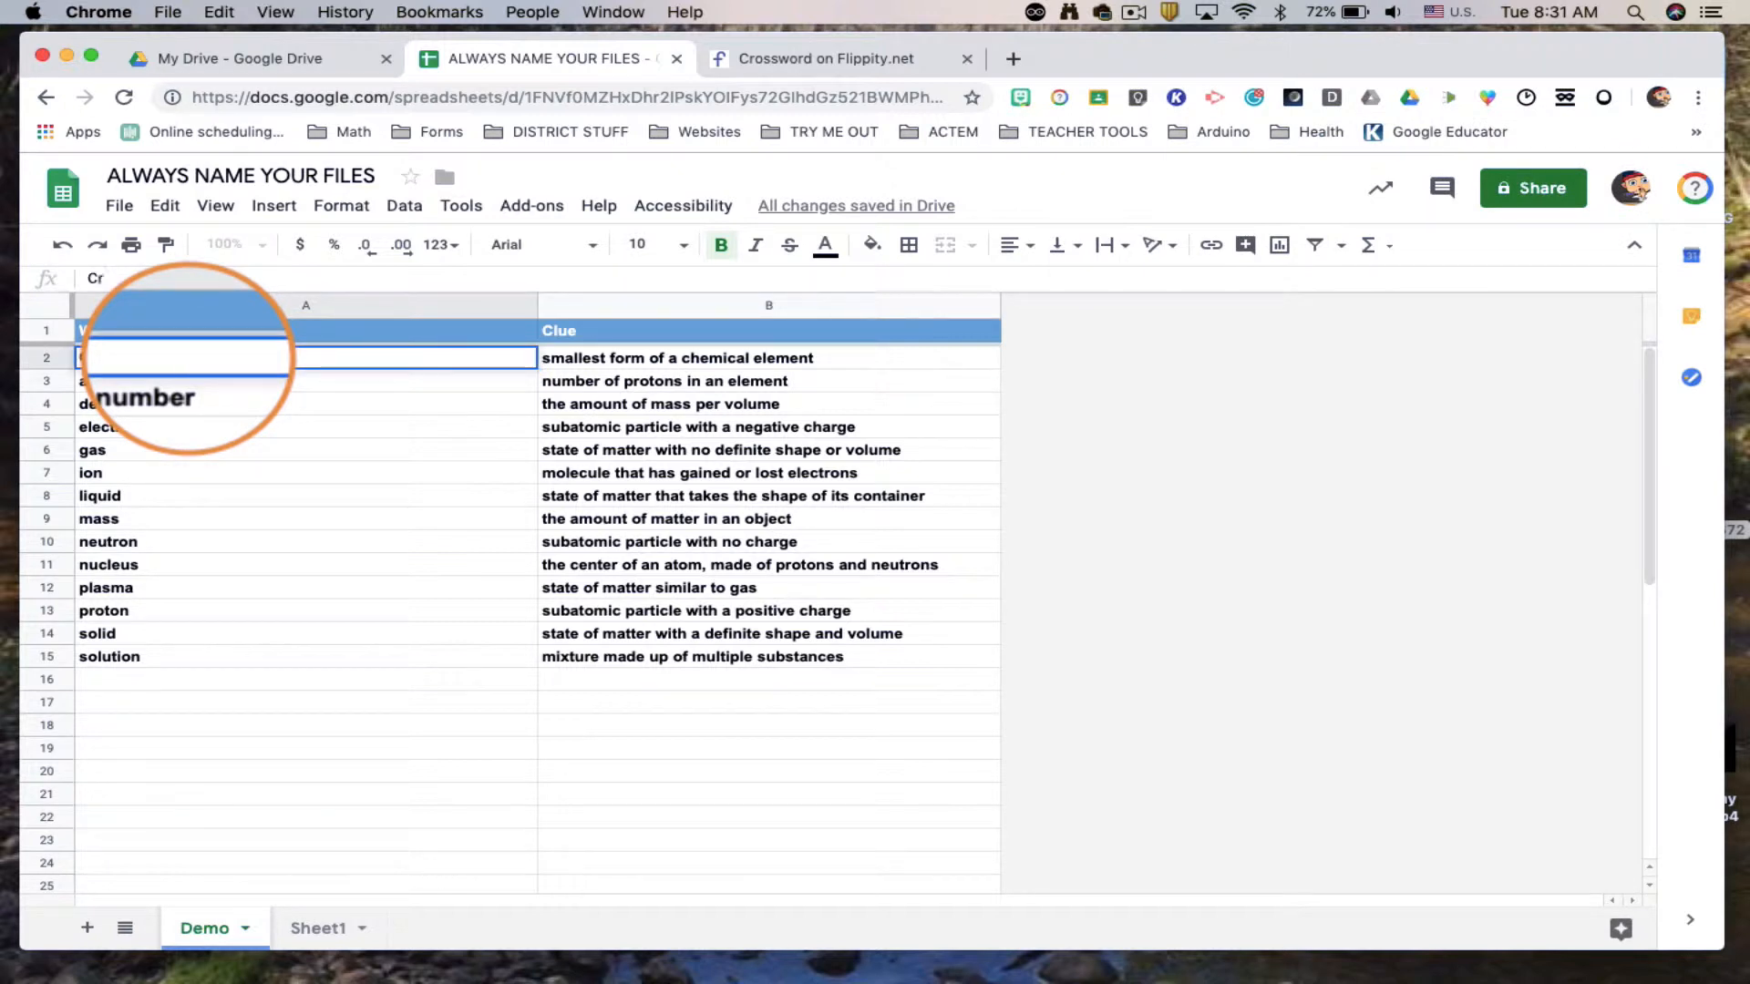
# Set the first word to 'Crossword' with the clue 'Make your own puzzle'
pyautogui.write('vor')
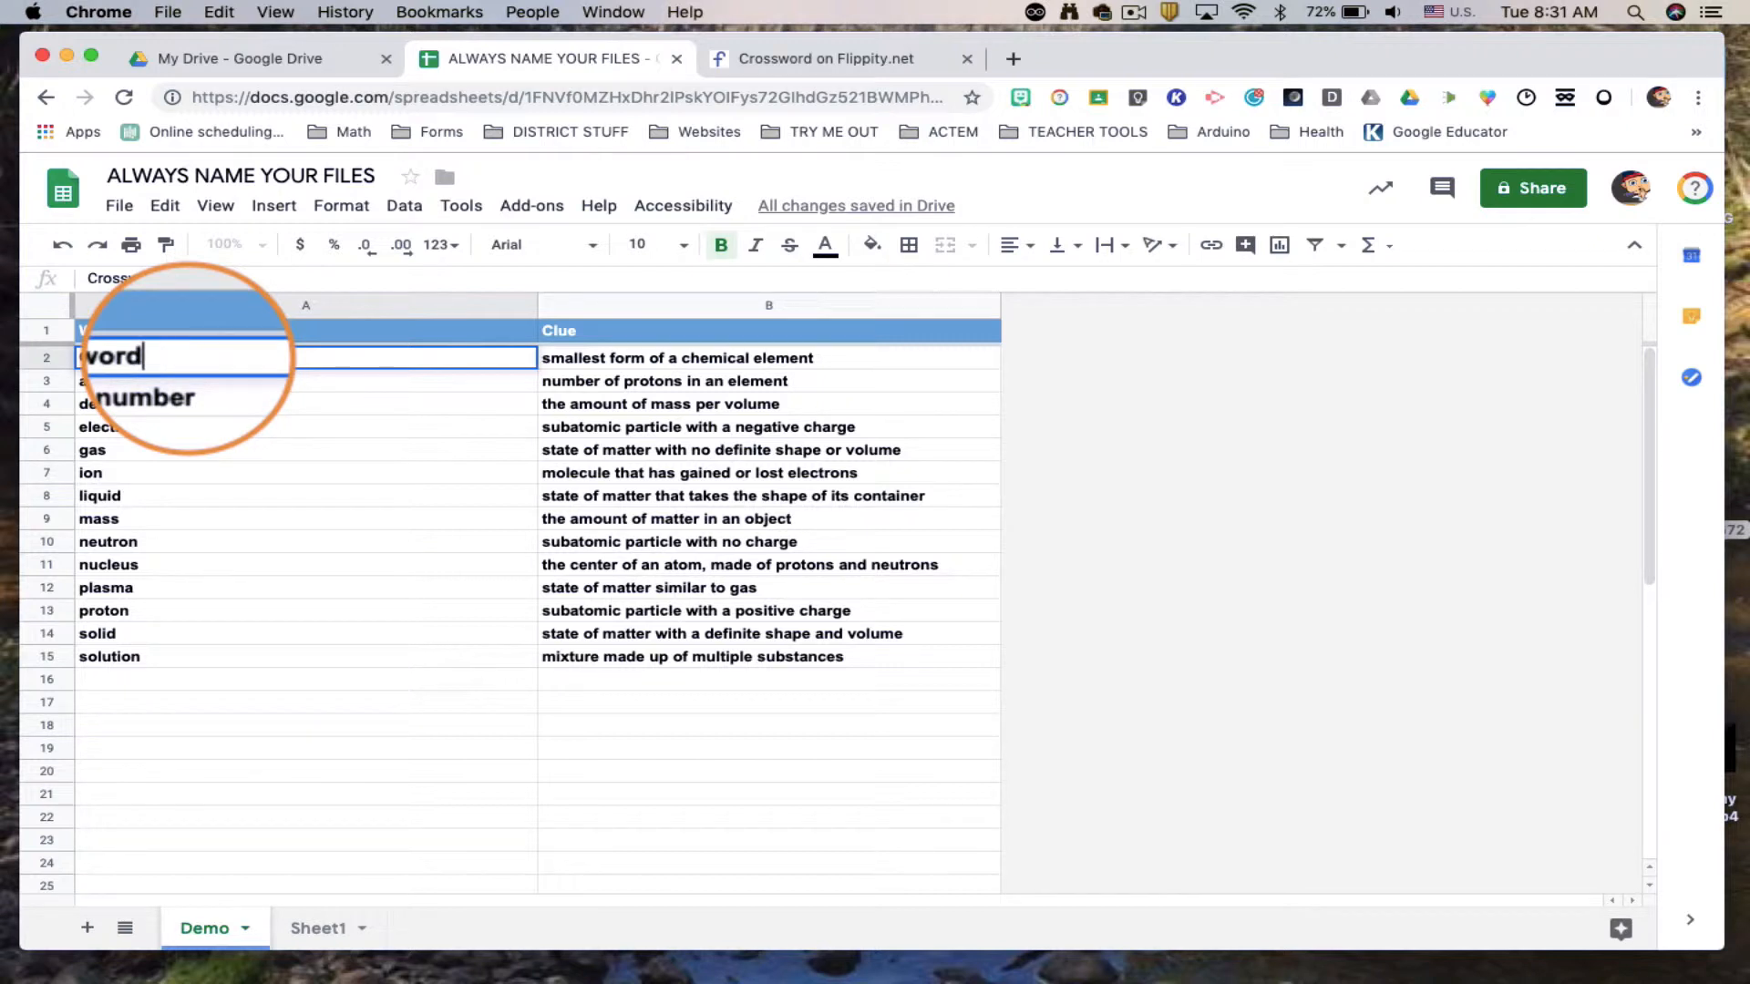
pyautogui.click(768, 358)
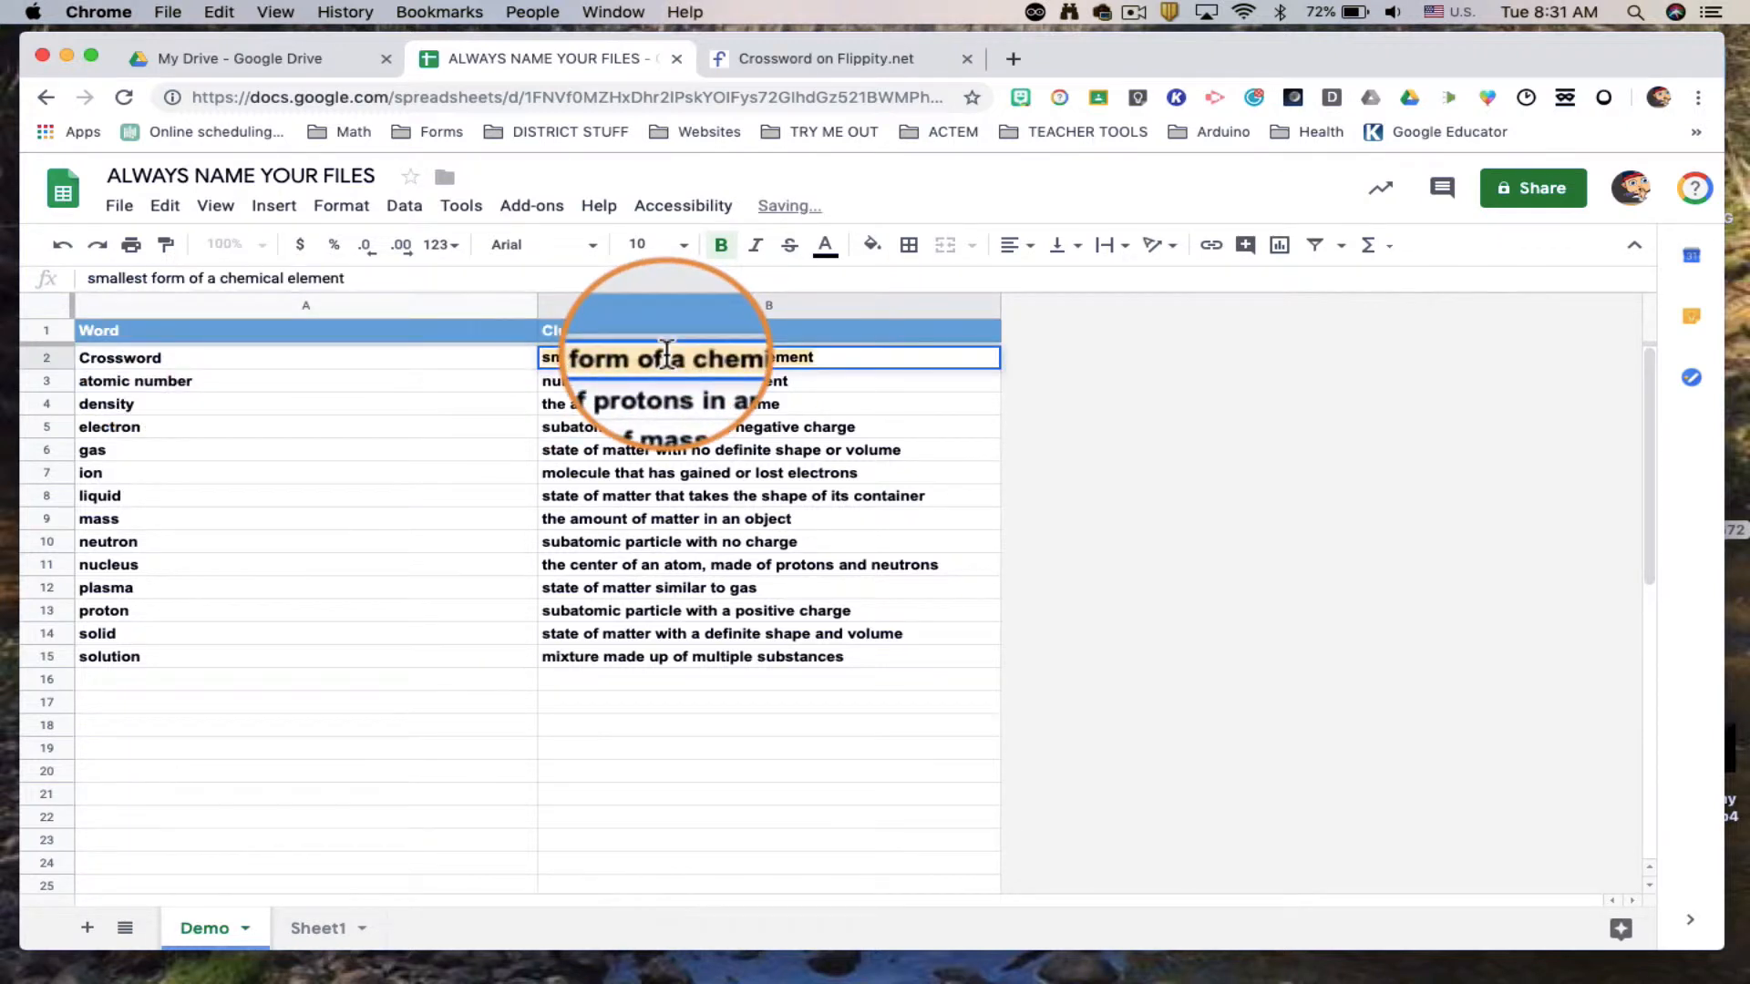
pyautogui.write('Make your own pu')
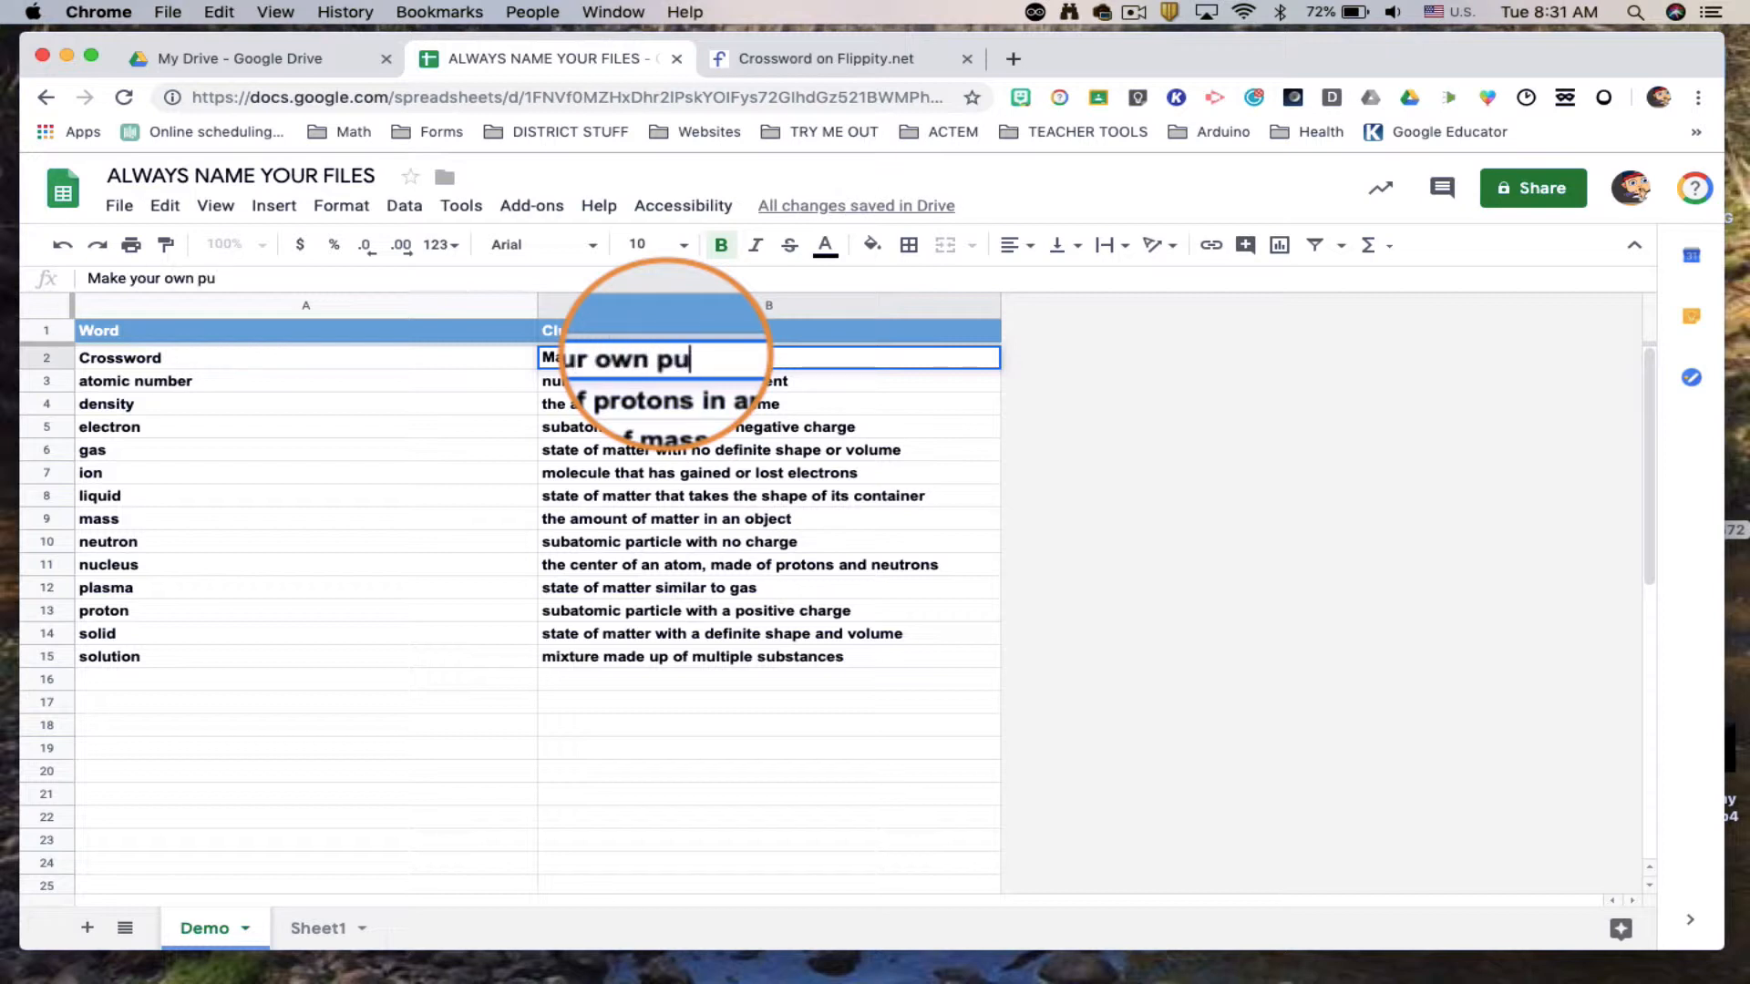
pyautogui.write('zzle')
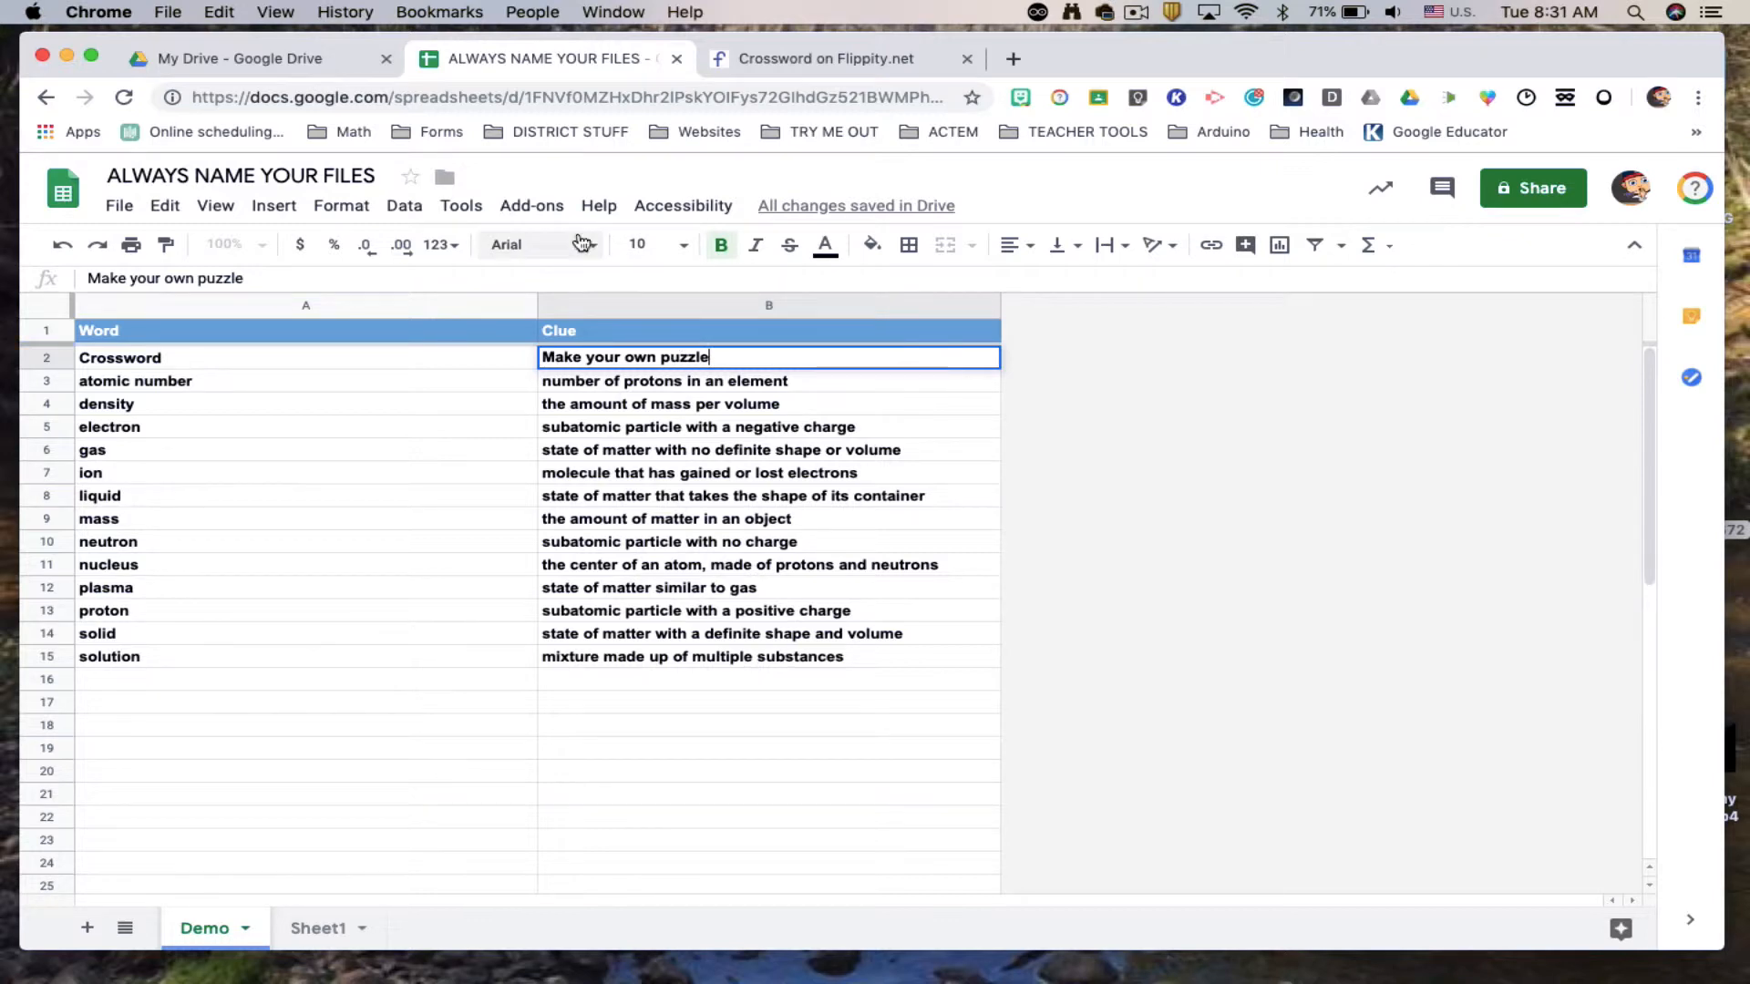
# Follow the Flippity.net URL from the add-on to view the crossword
pyautogui.click(531, 206)
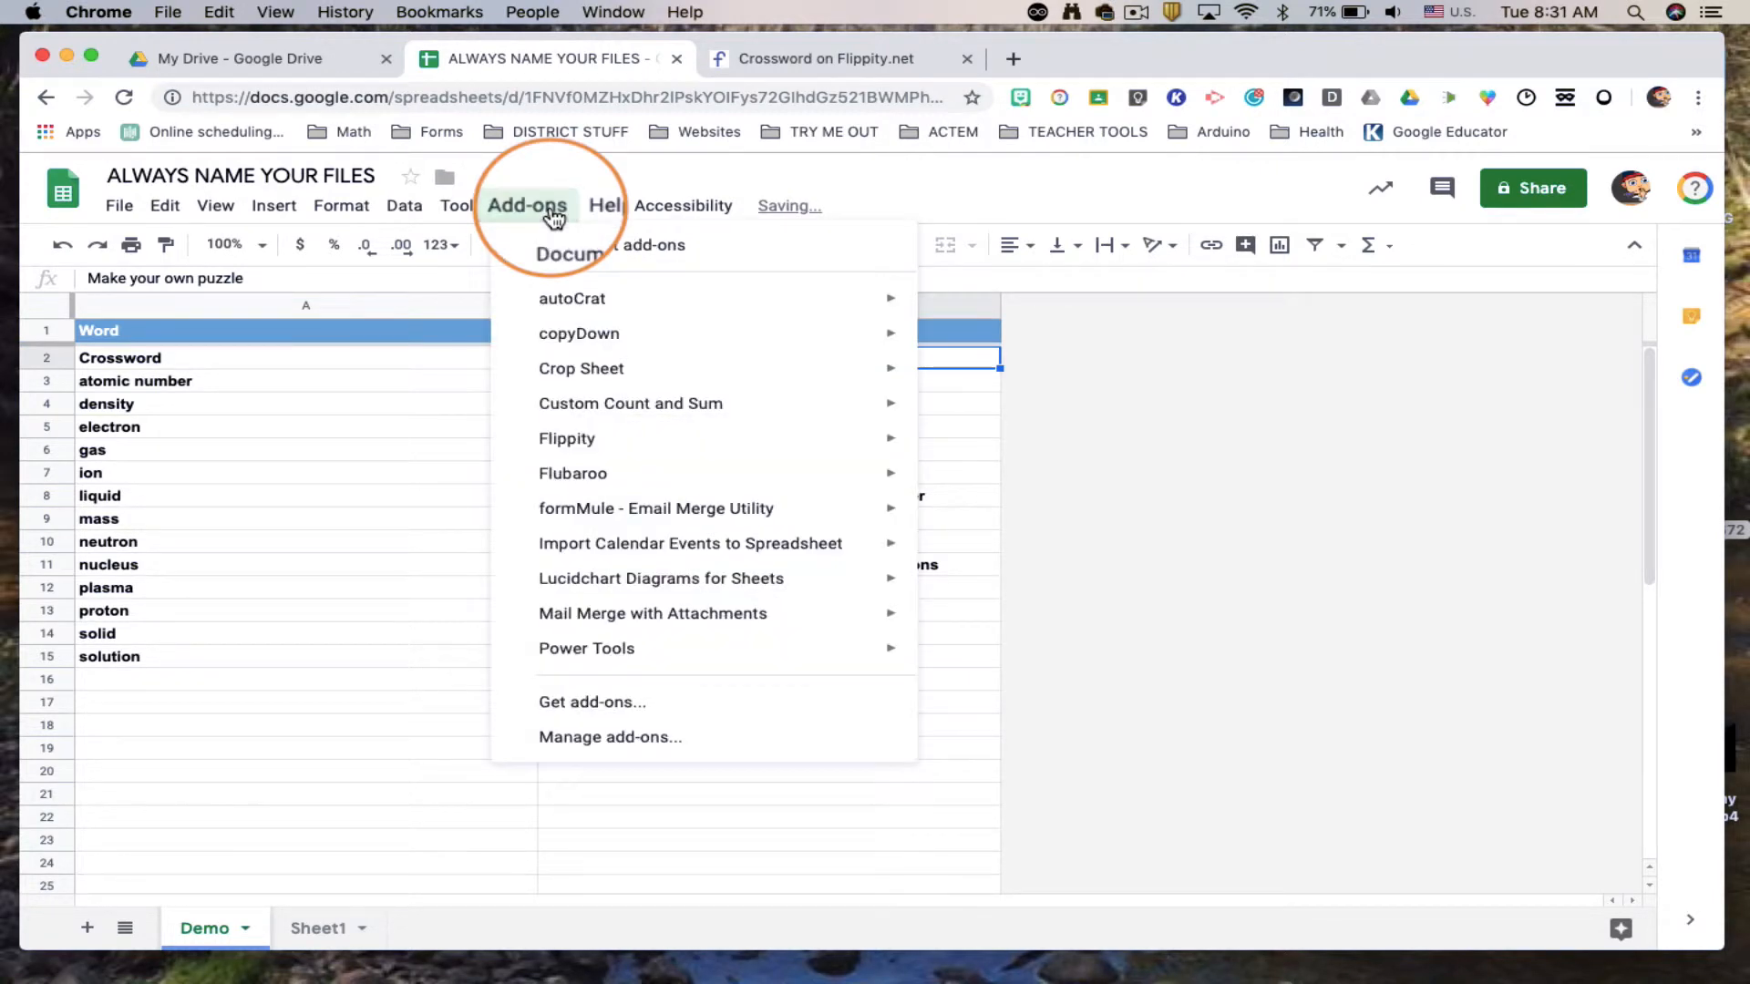
pyautogui.moveTo(565, 438)
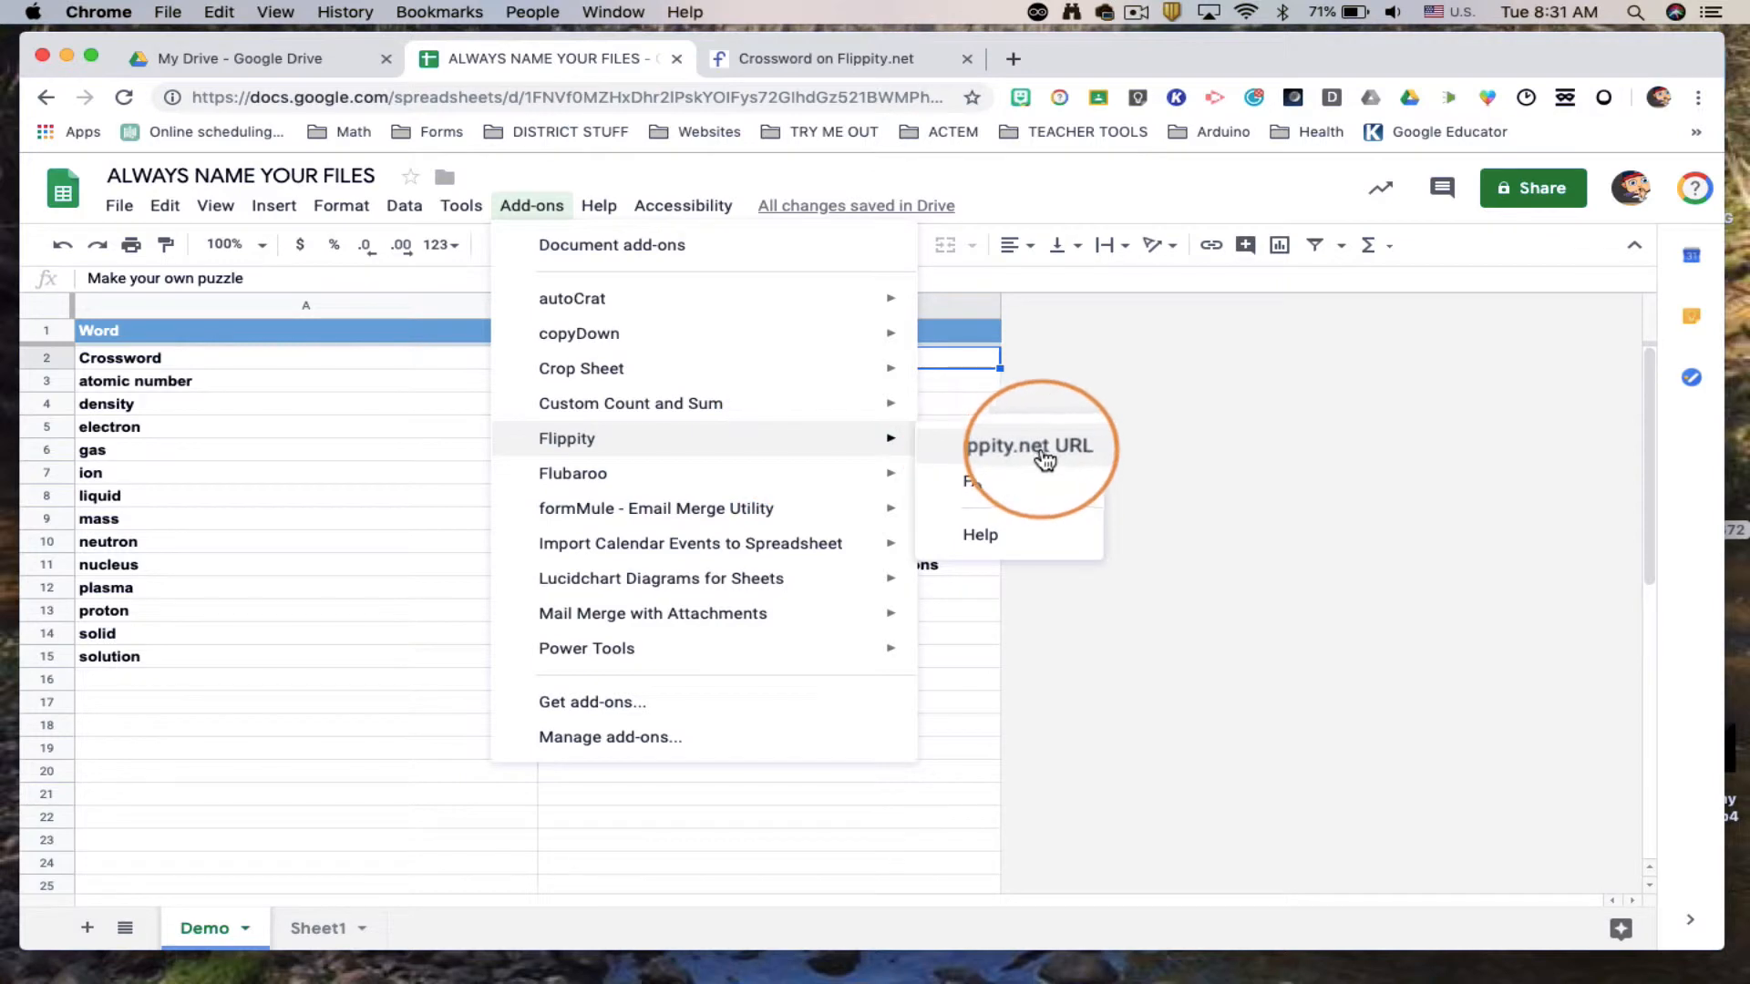
pyautogui.click(1028, 445)
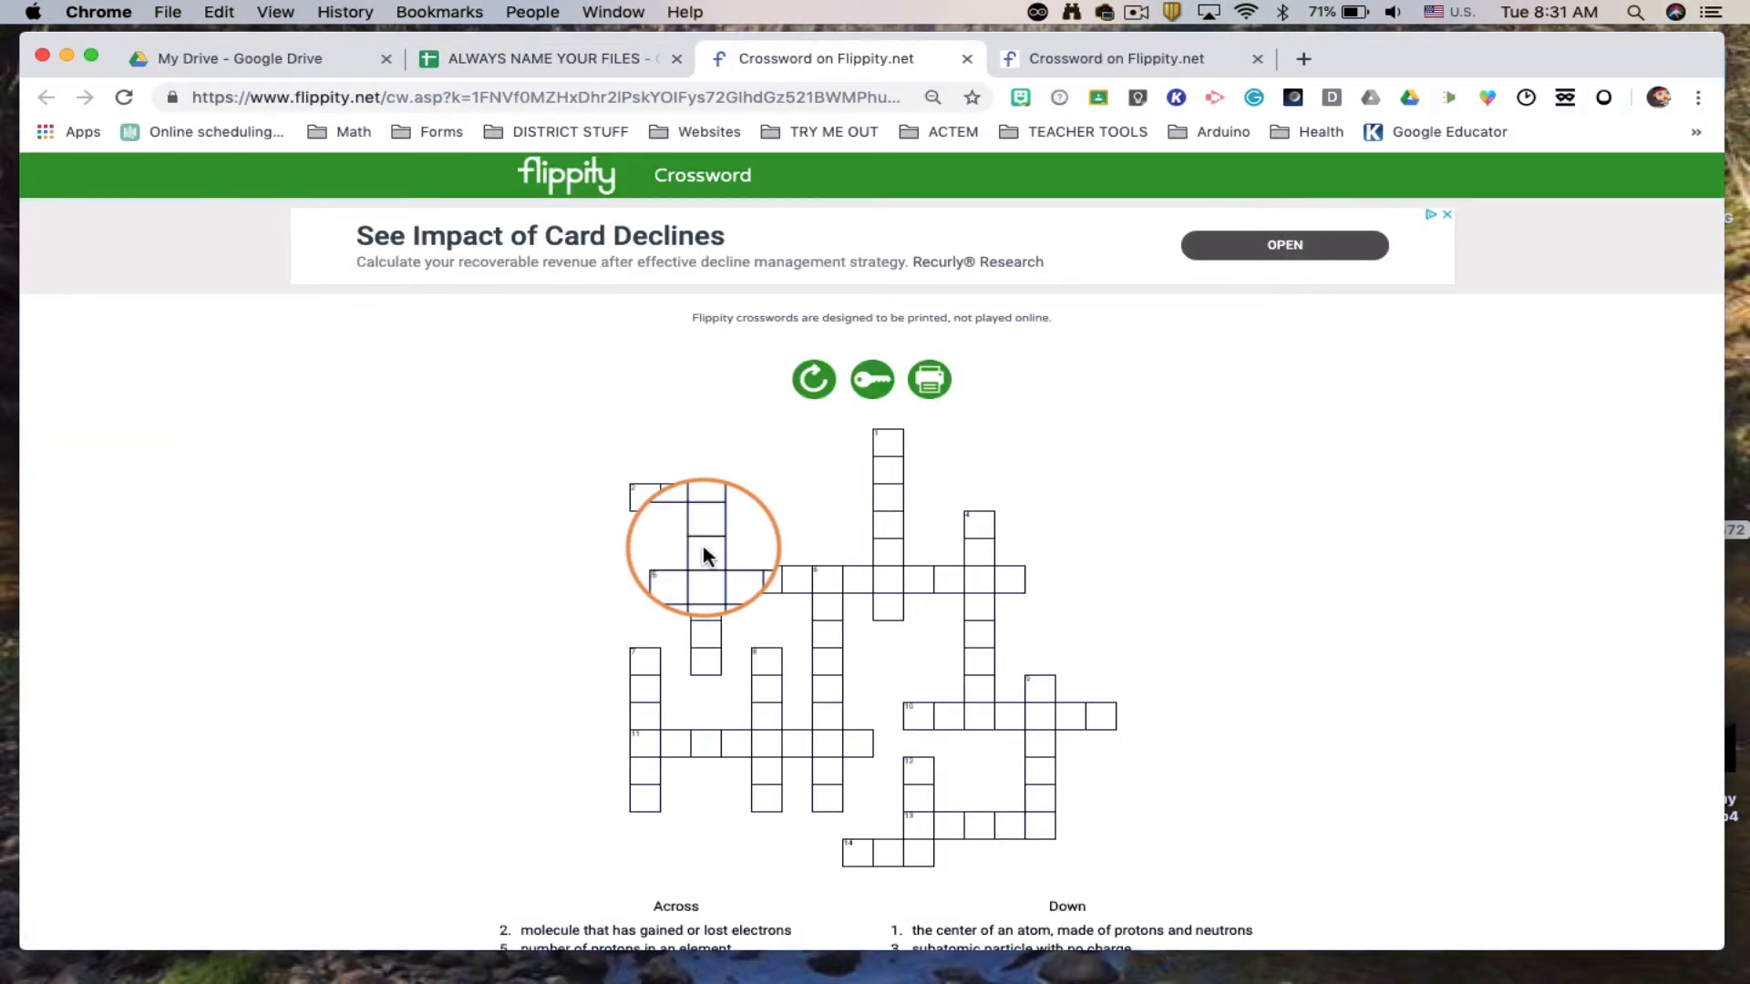
# Scroll to the clue list and mark the 'Make your own puzzle' clue
pyautogui.scroll(-3)
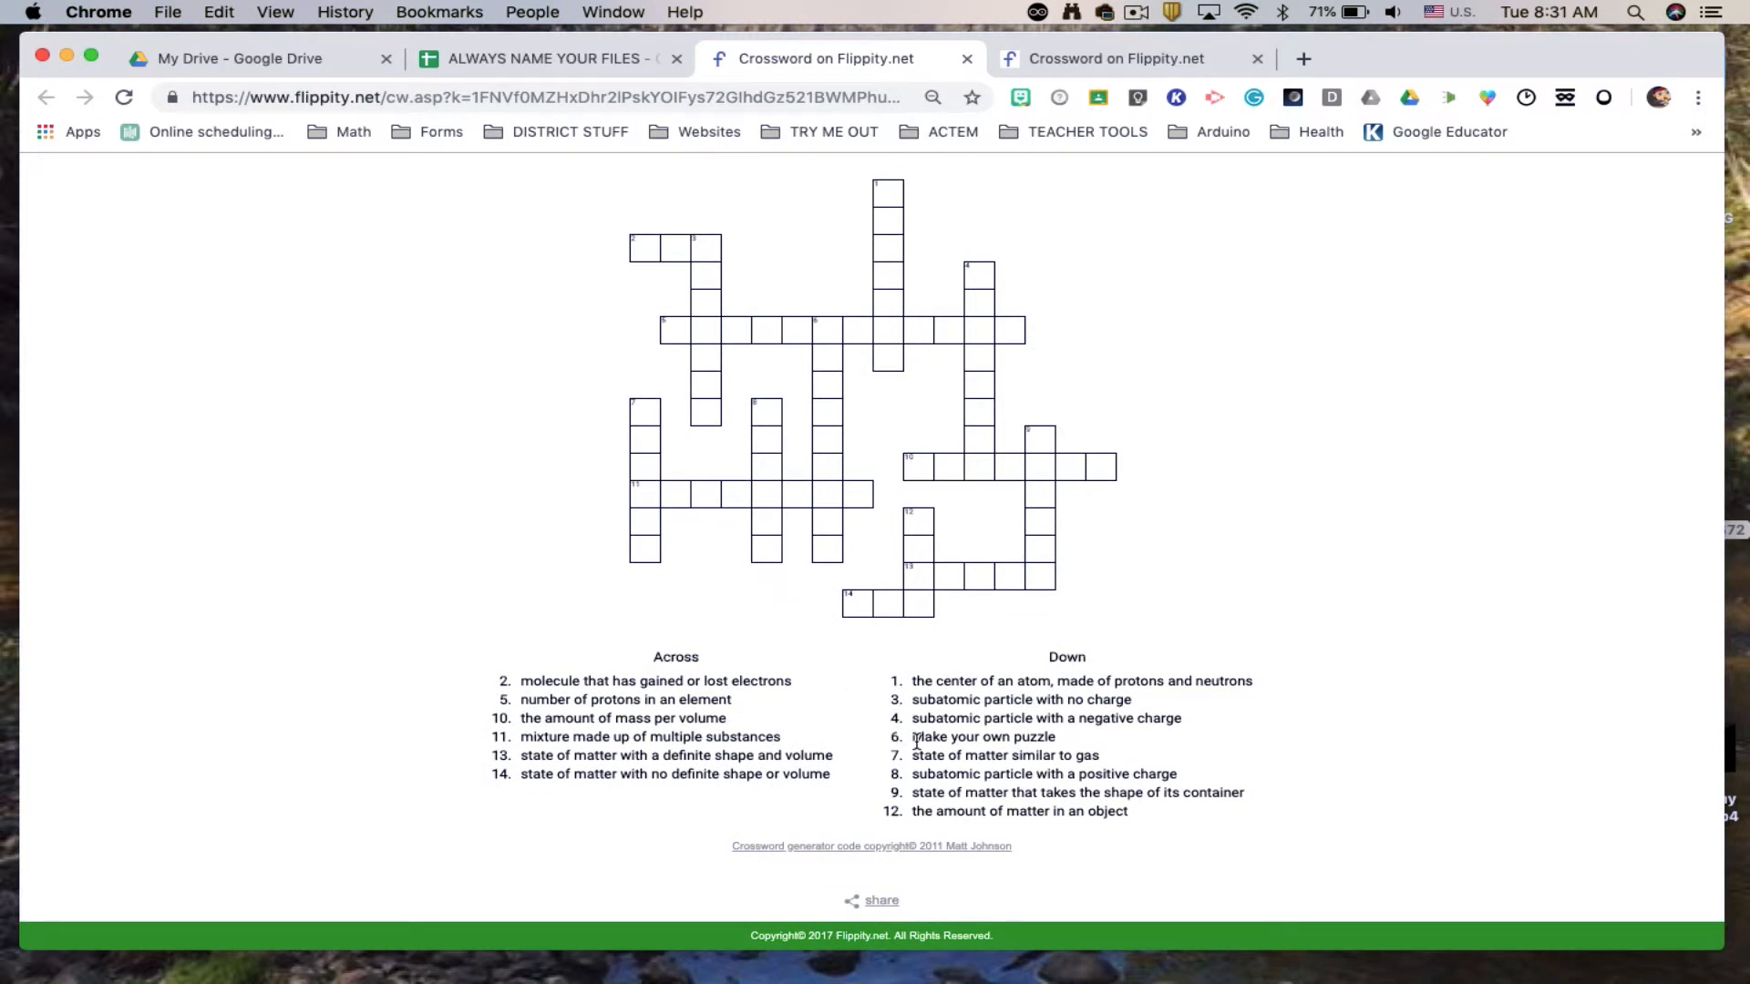
pyautogui.doubleClick(982, 736)
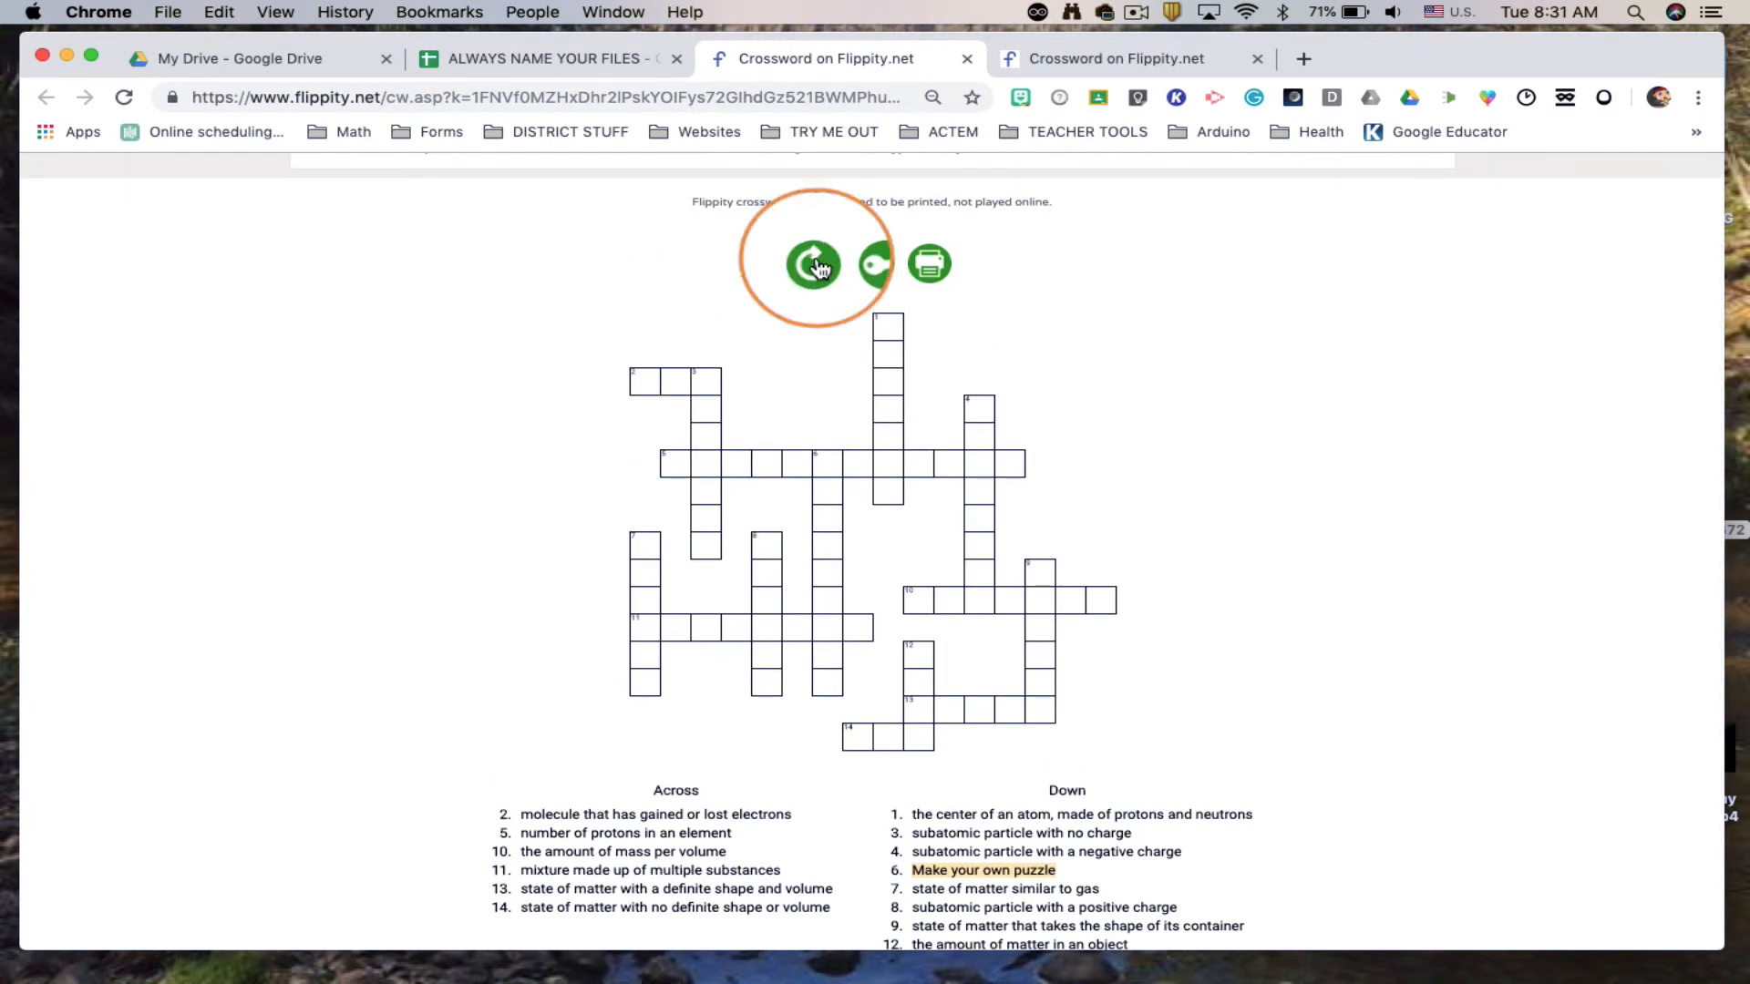
# Regenerate the layout twice, reveal the answer key, and cancel the print preview
pyautogui.click(813, 265)
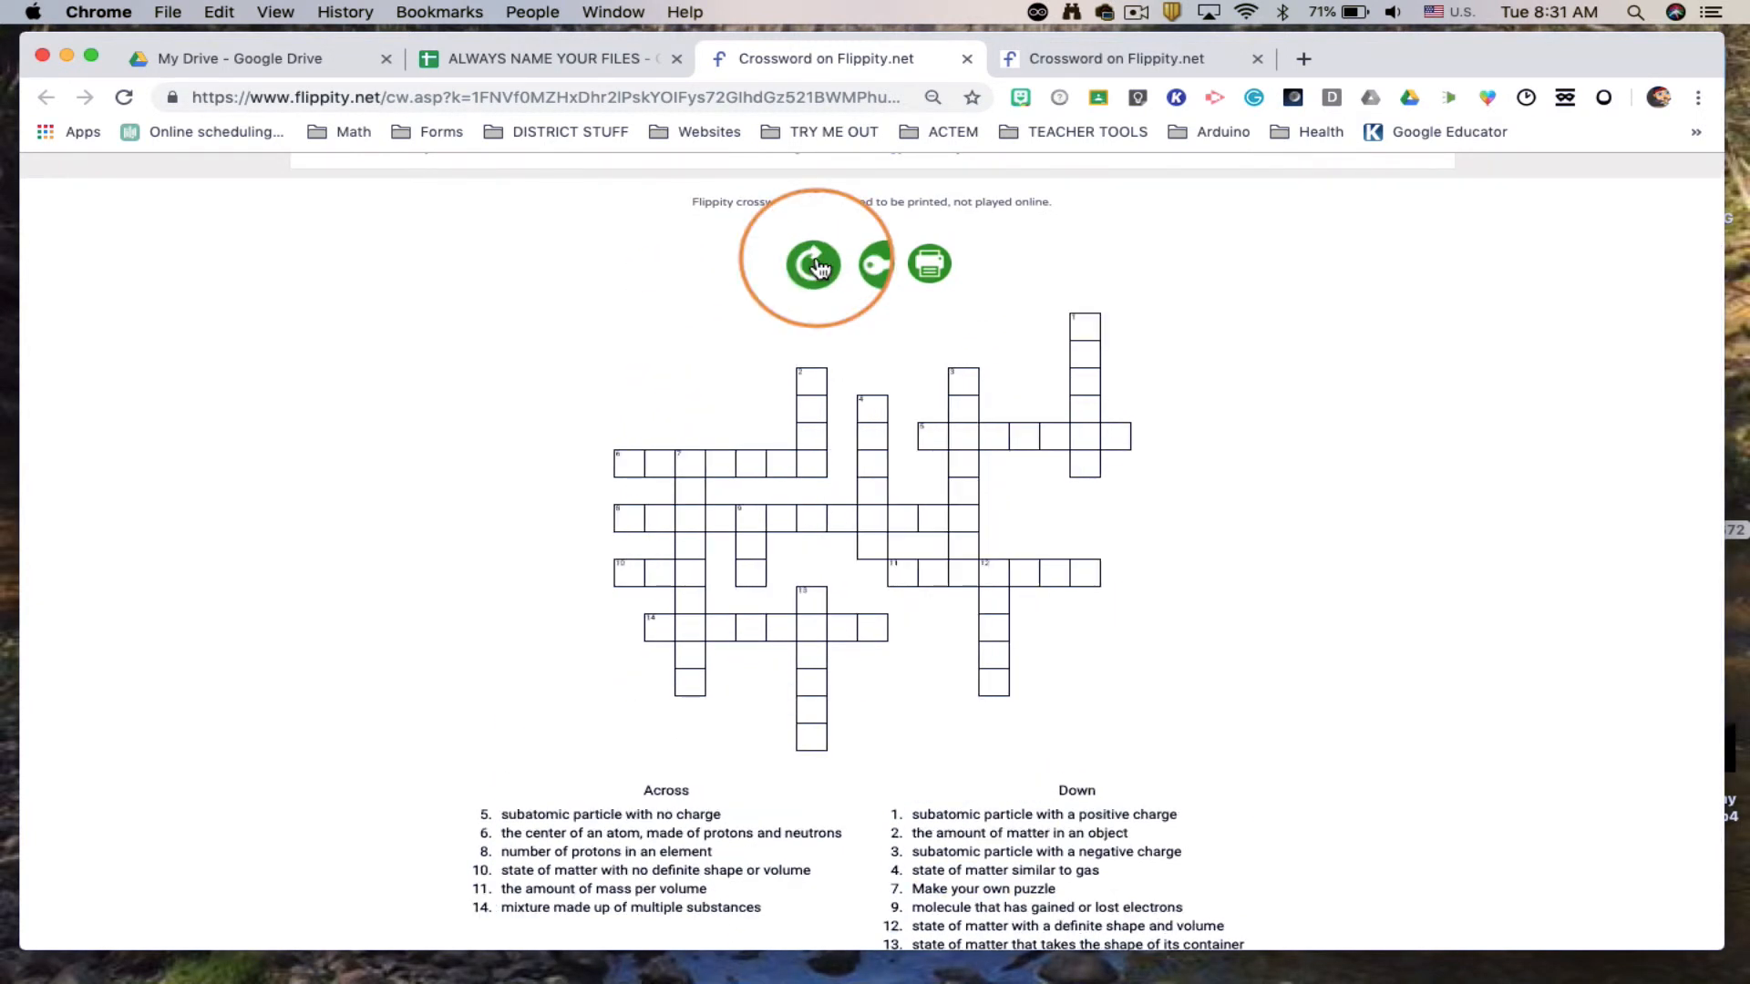
pyautogui.click(813, 263)
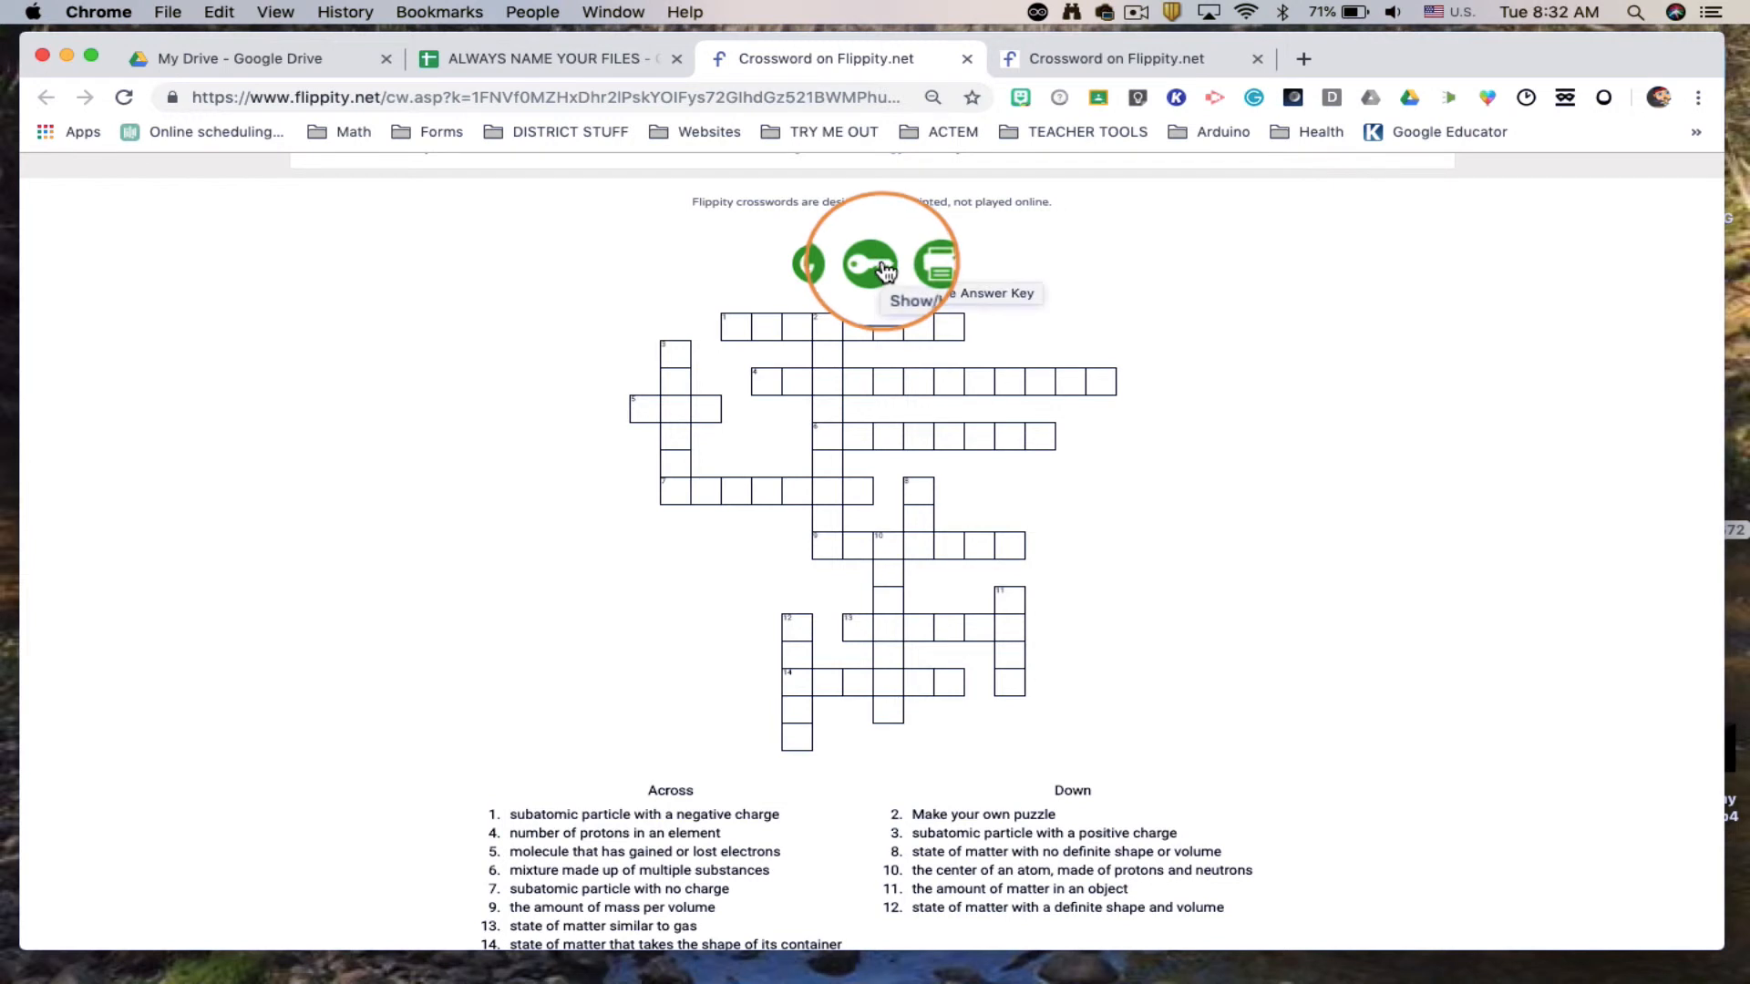
pyautogui.click(871, 264)
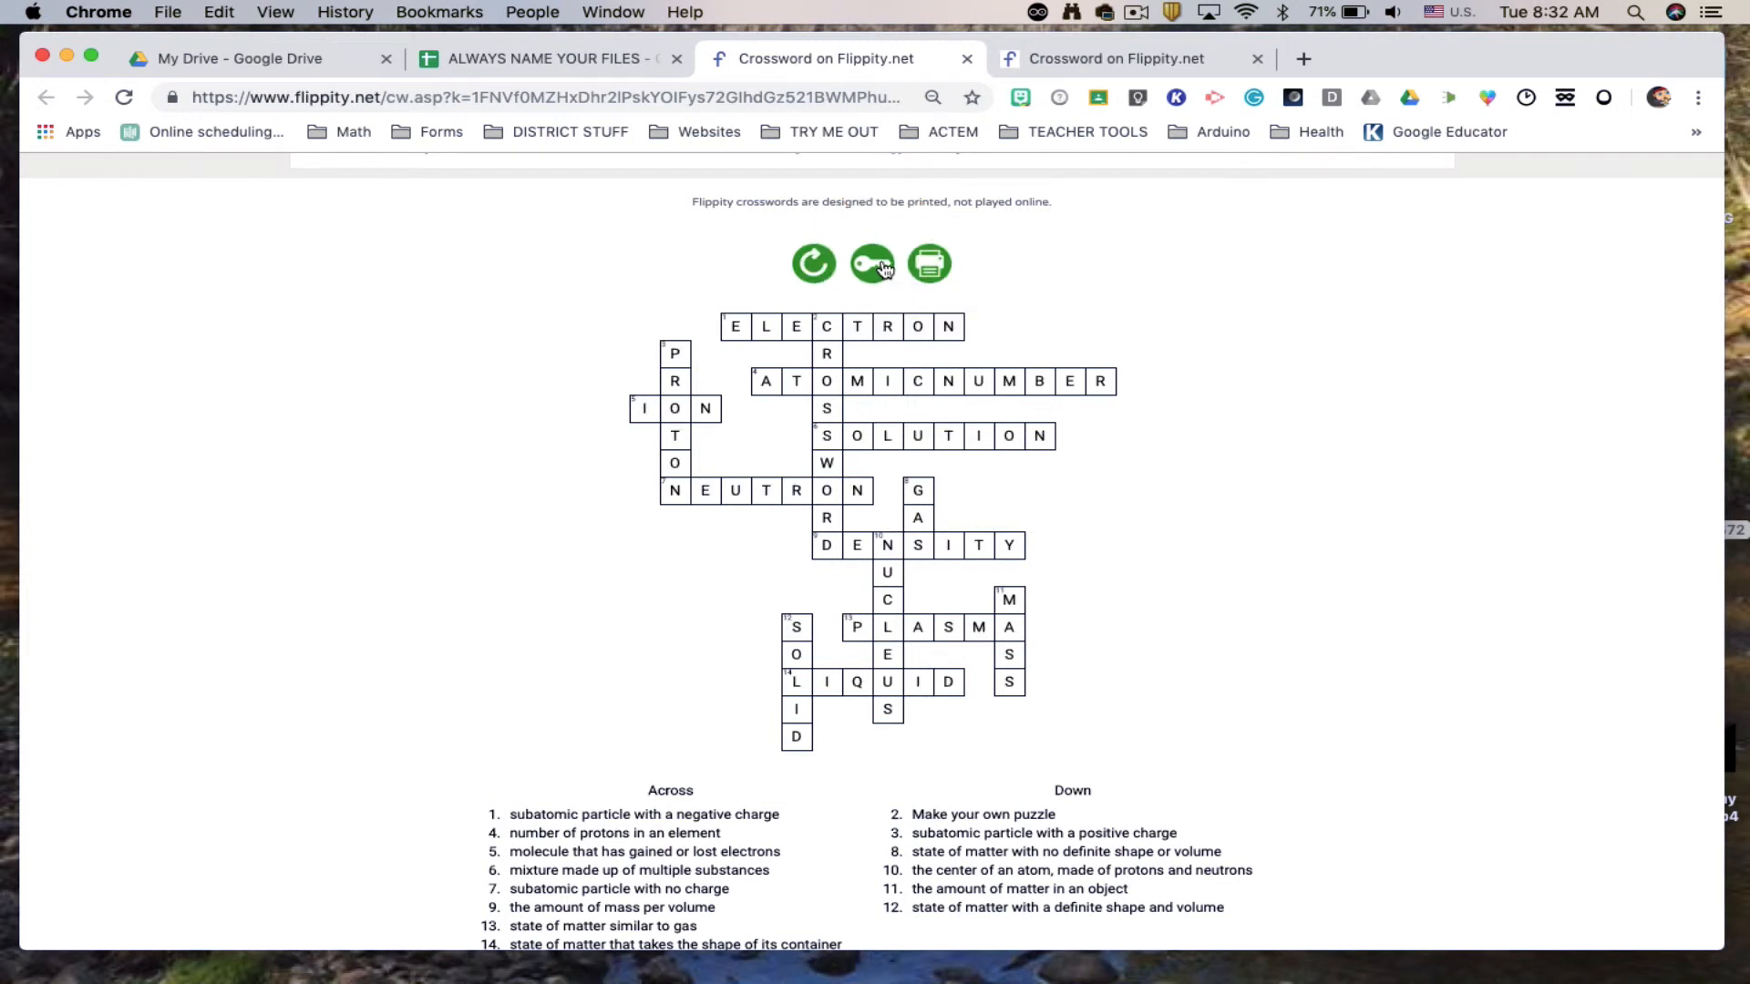
pyautogui.click(928, 263)
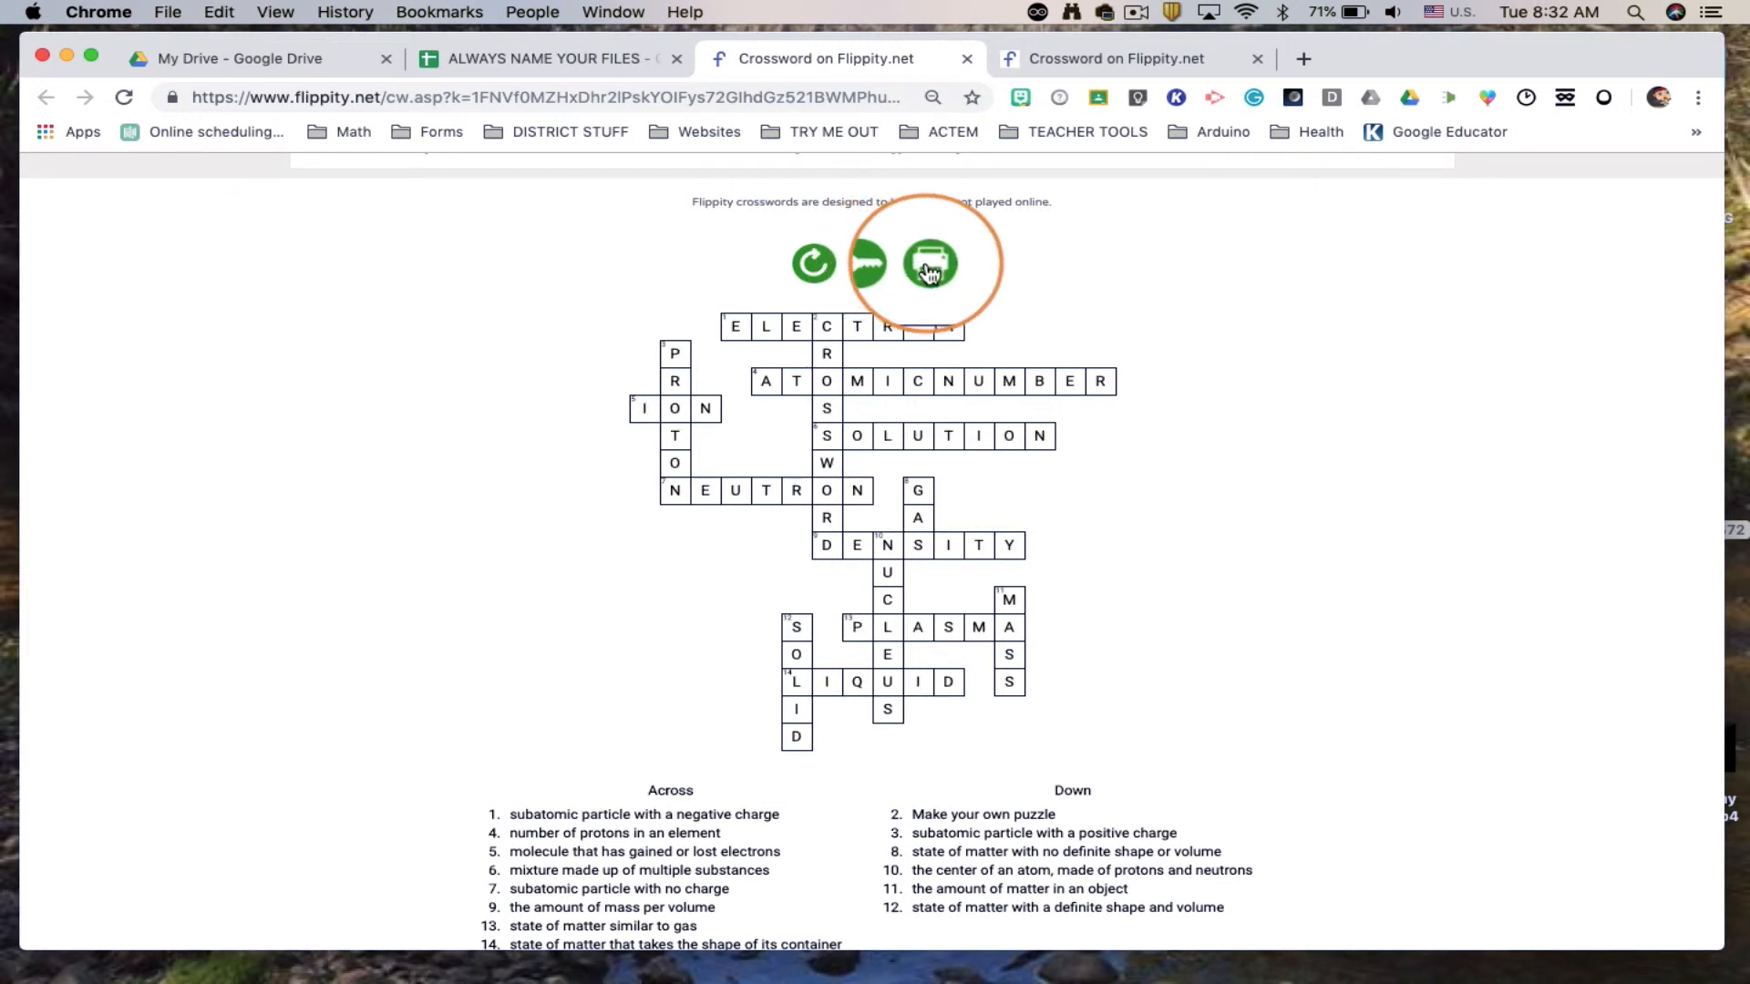
pyautogui.click(930, 263)
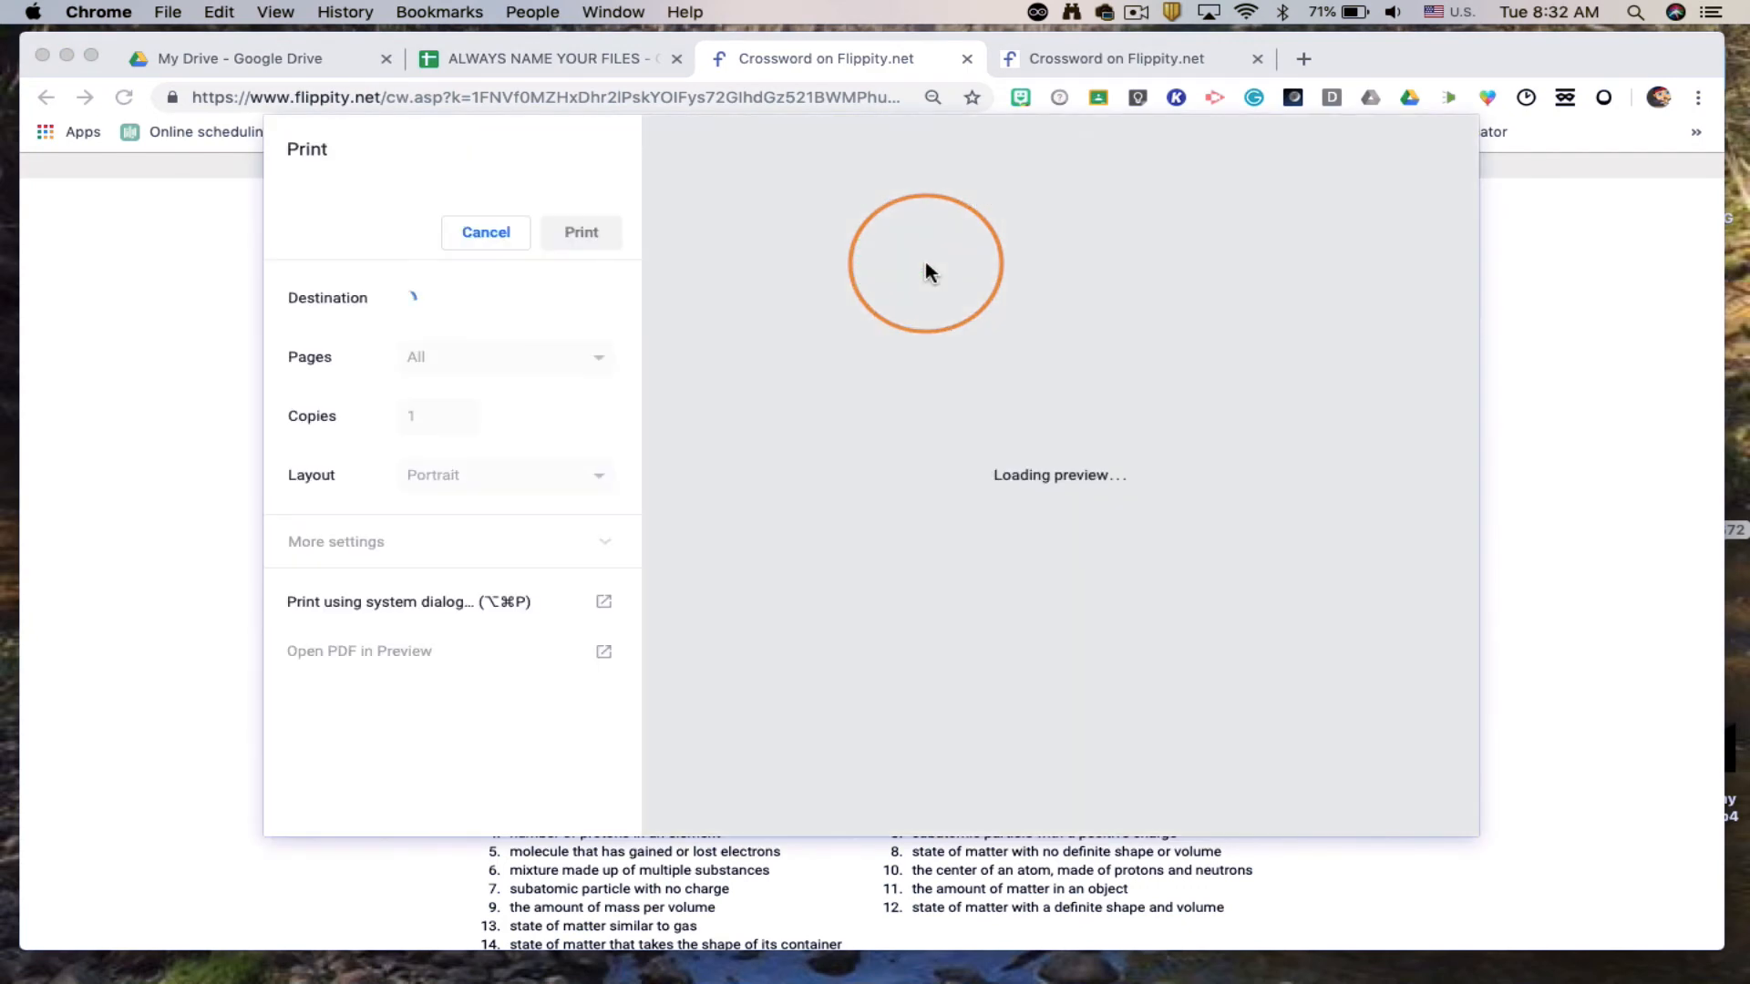
pyautogui.click(485, 231)
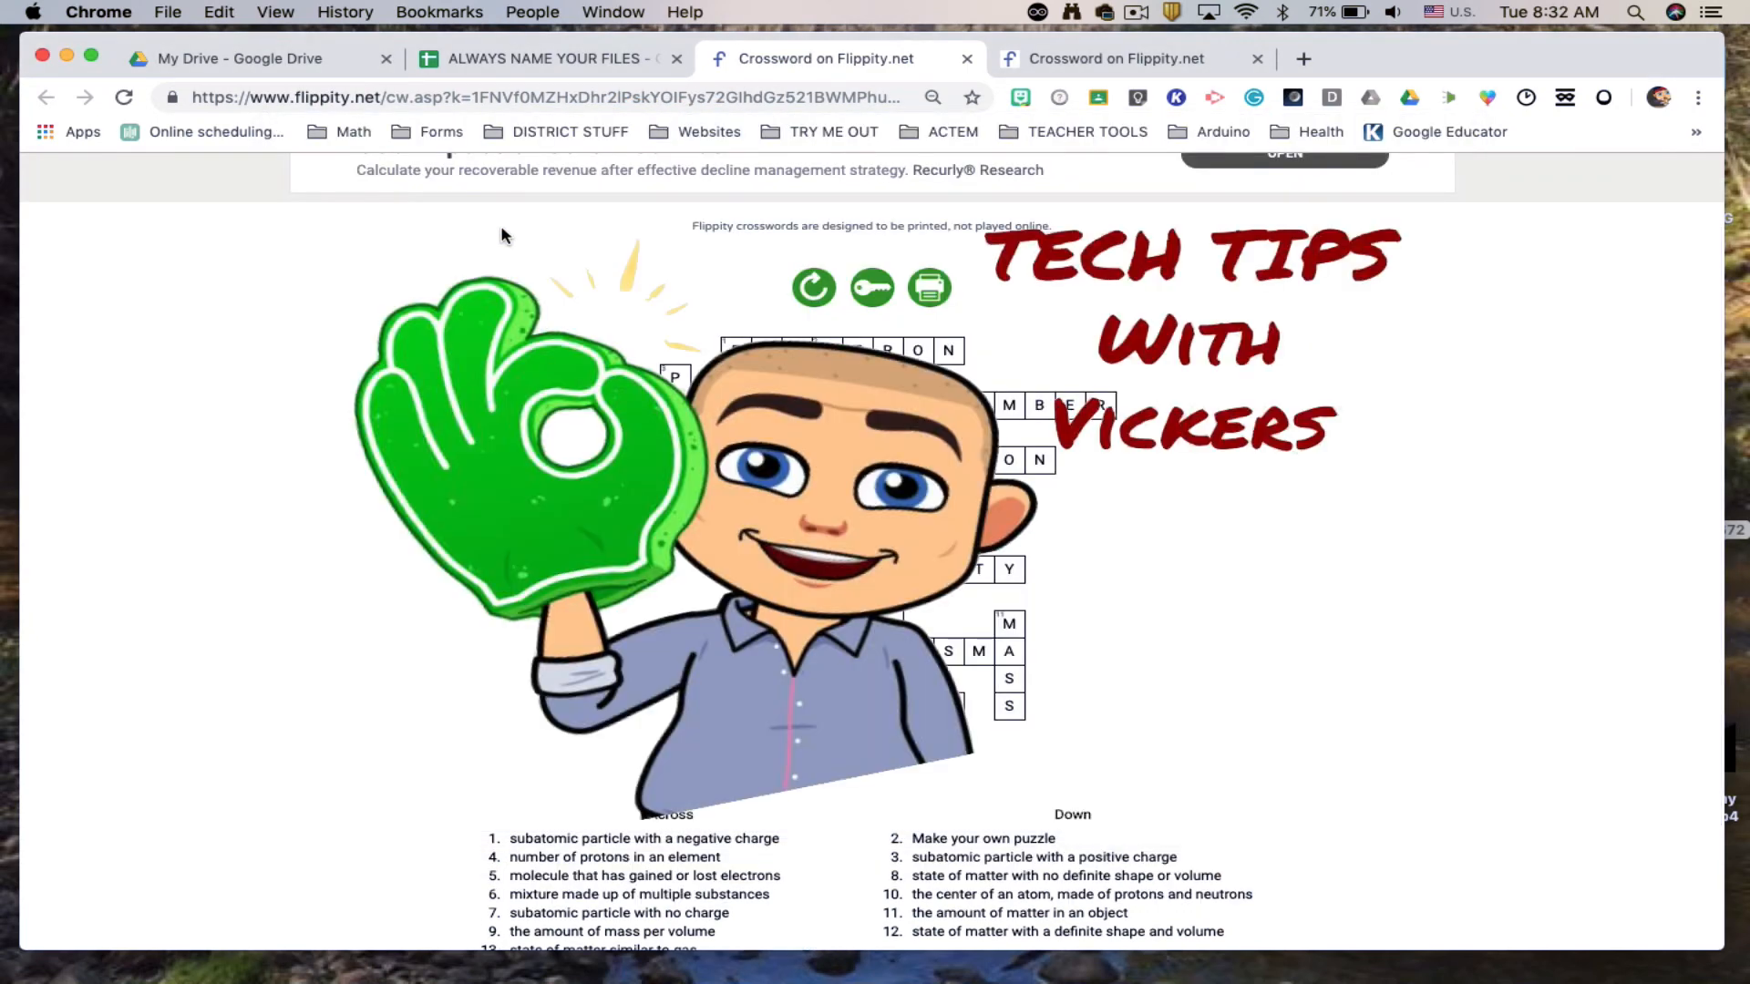